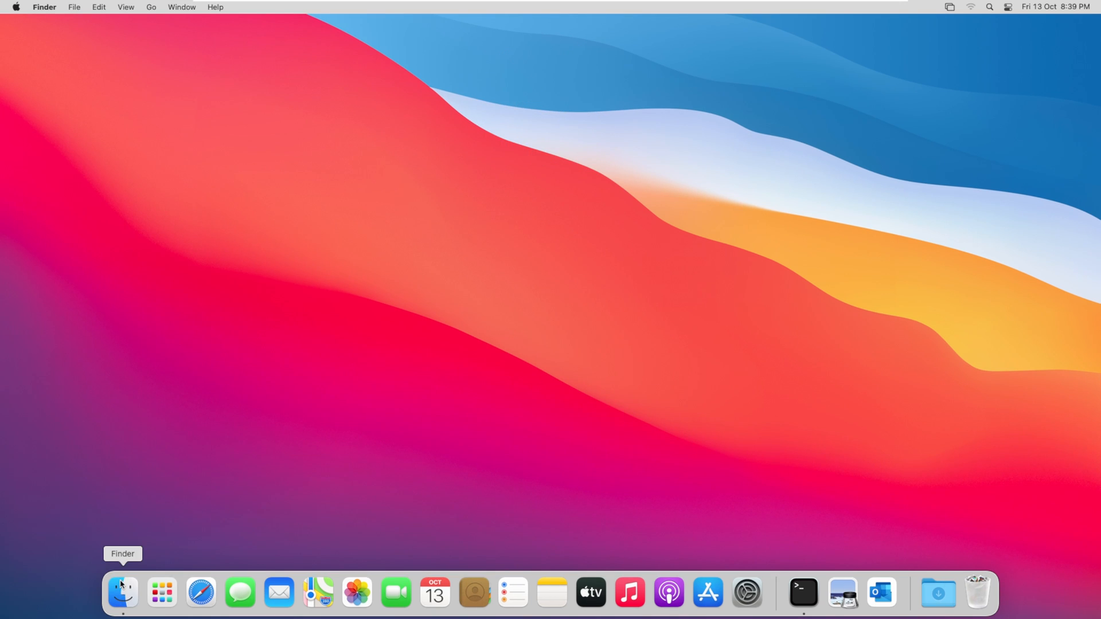
# - Open a Finder window on Applications and scroll down to the Microsoft apps
pyautogui.click(122, 593)
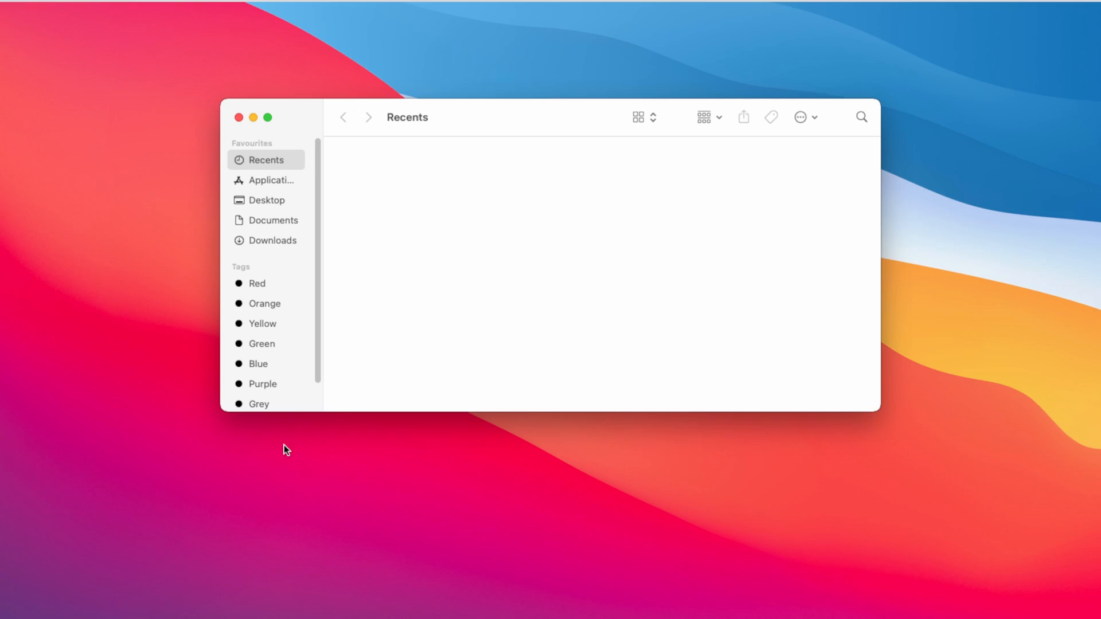
pyautogui.click(267, 180)
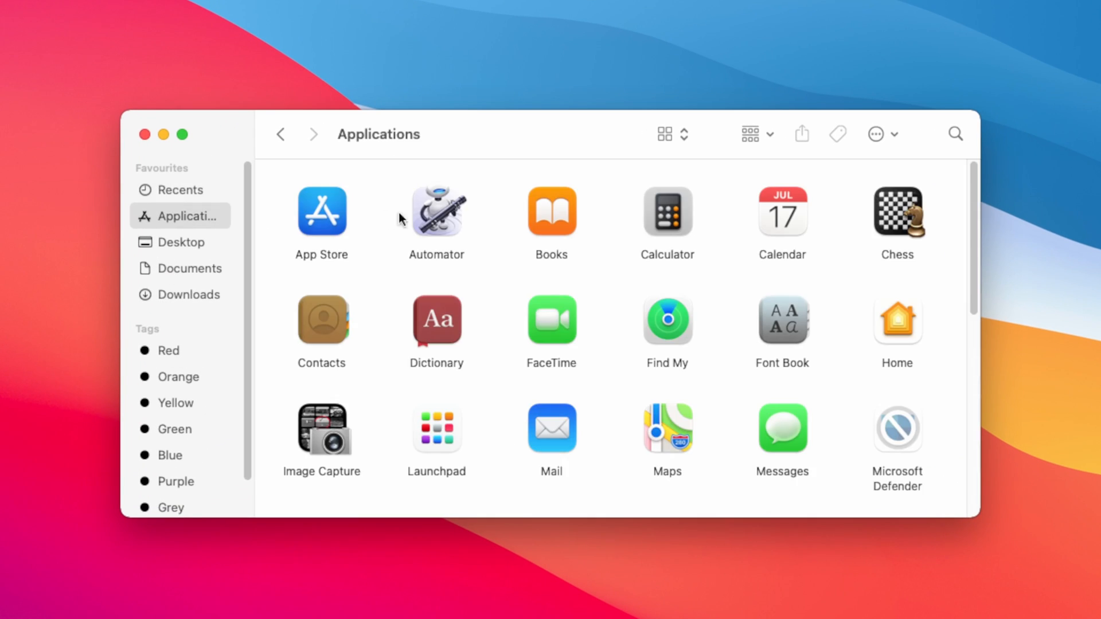
pyautogui.moveTo(632, 274)
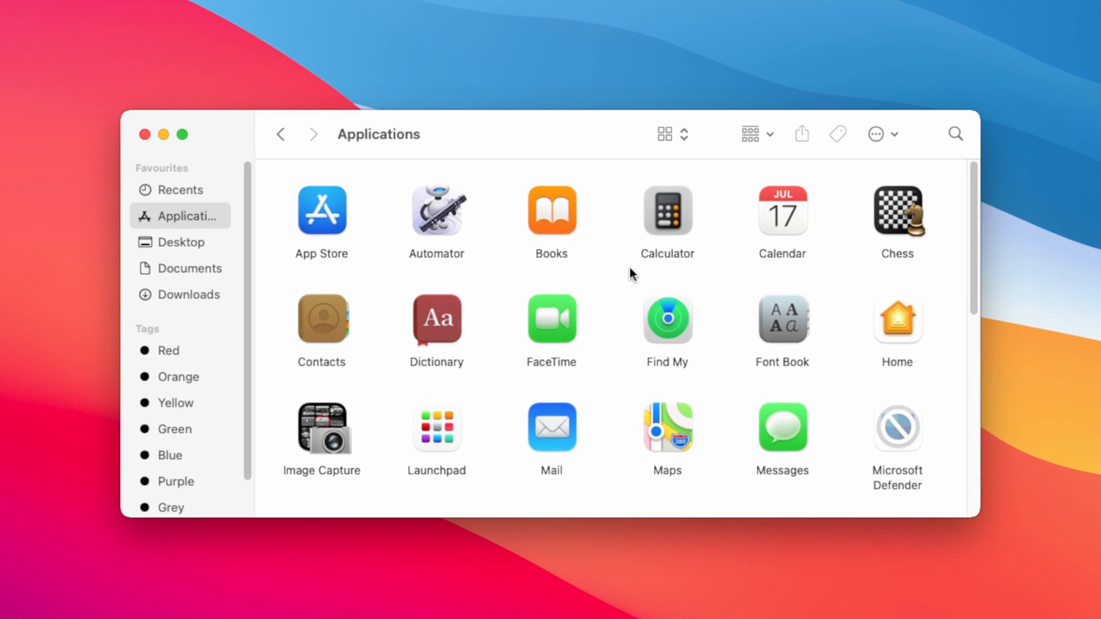
pyautogui.scroll(-3)
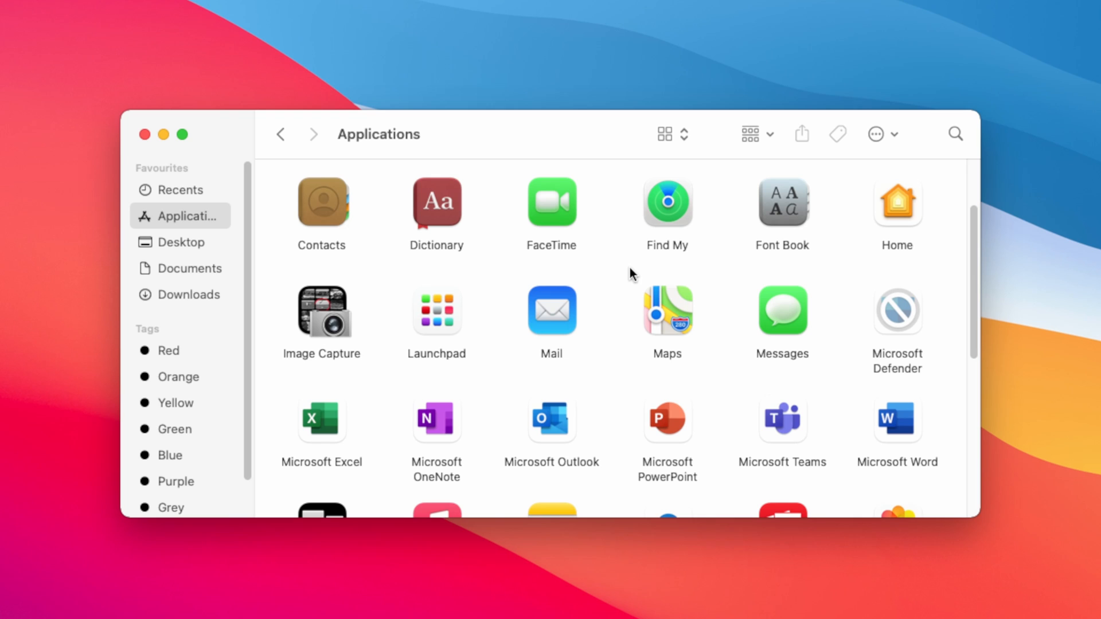
pyautogui.moveTo(541, 417)
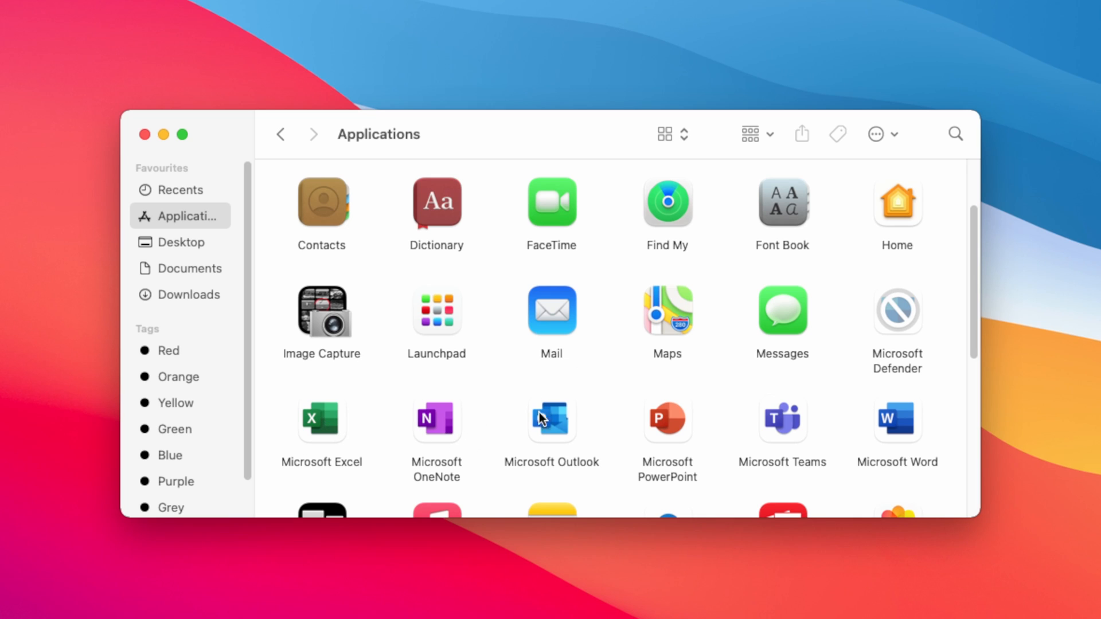
pyautogui.moveTo(835, 430)
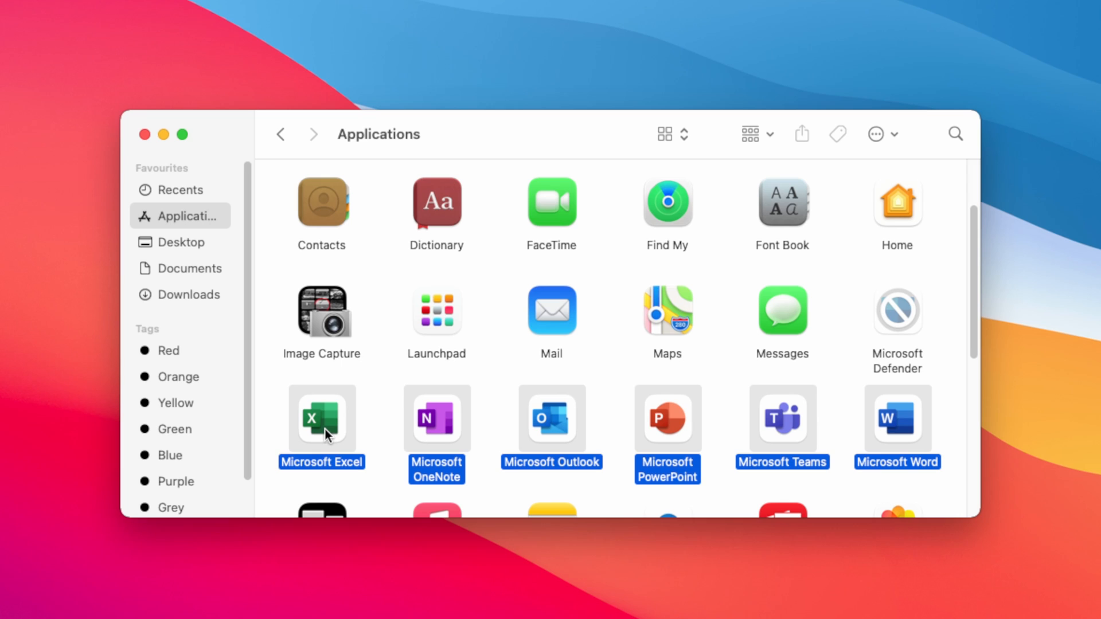
pyautogui.moveTo(430, 431)
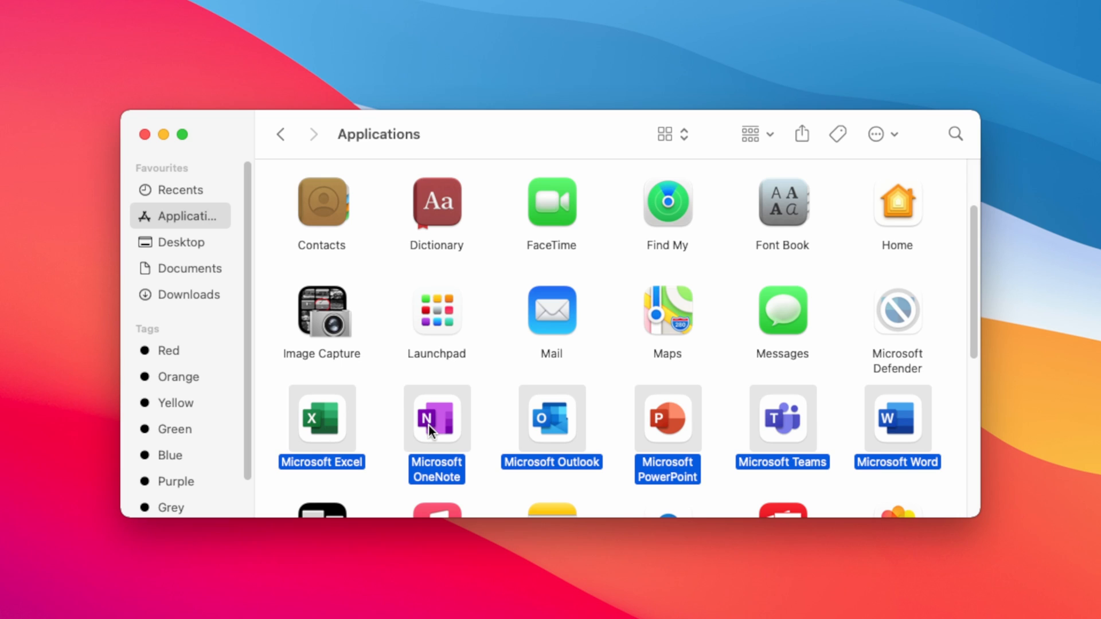
# - Bin Excel, OneNote, Outlook, PowerPoint, Teams and Word, confirming with the admin password
pyautogui.rightClick(436, 427)
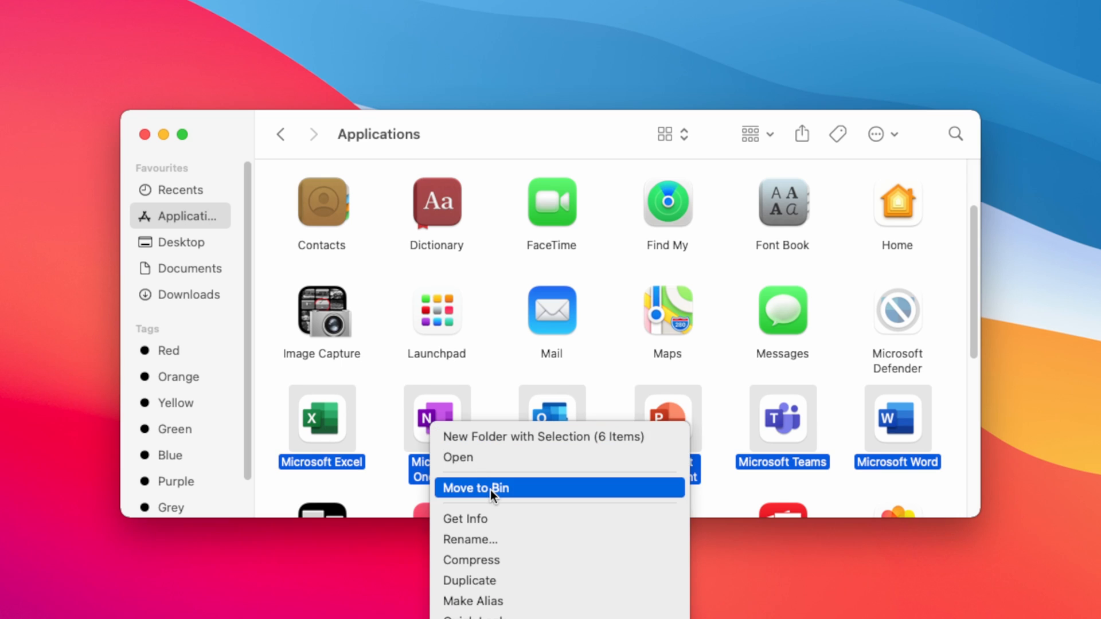
pyautogui.click(475, 488)
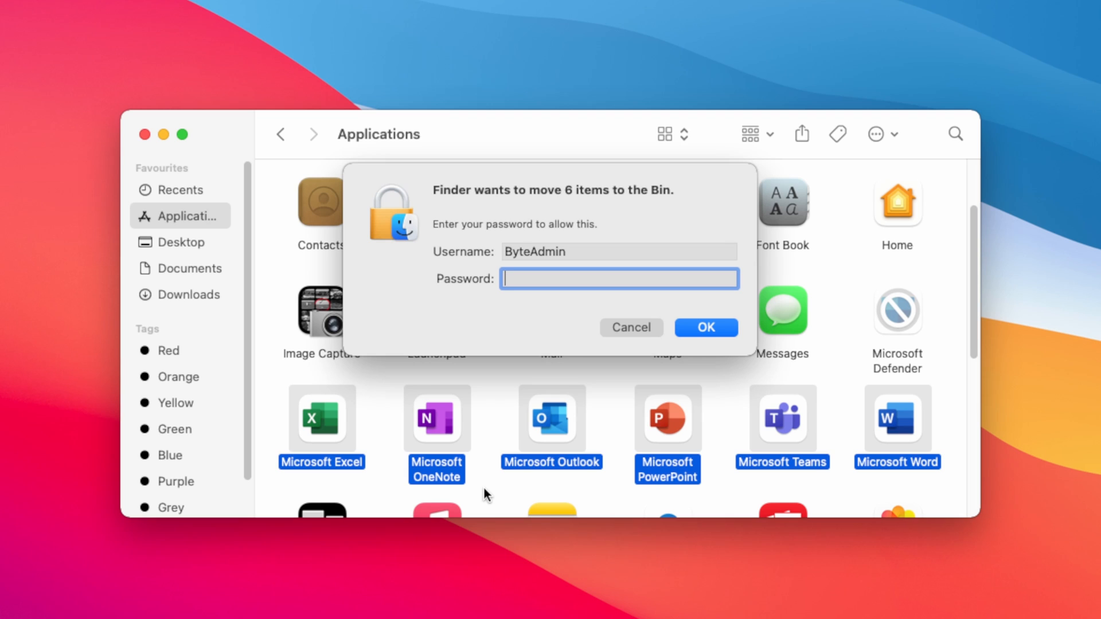
pyautogui.write('••••')
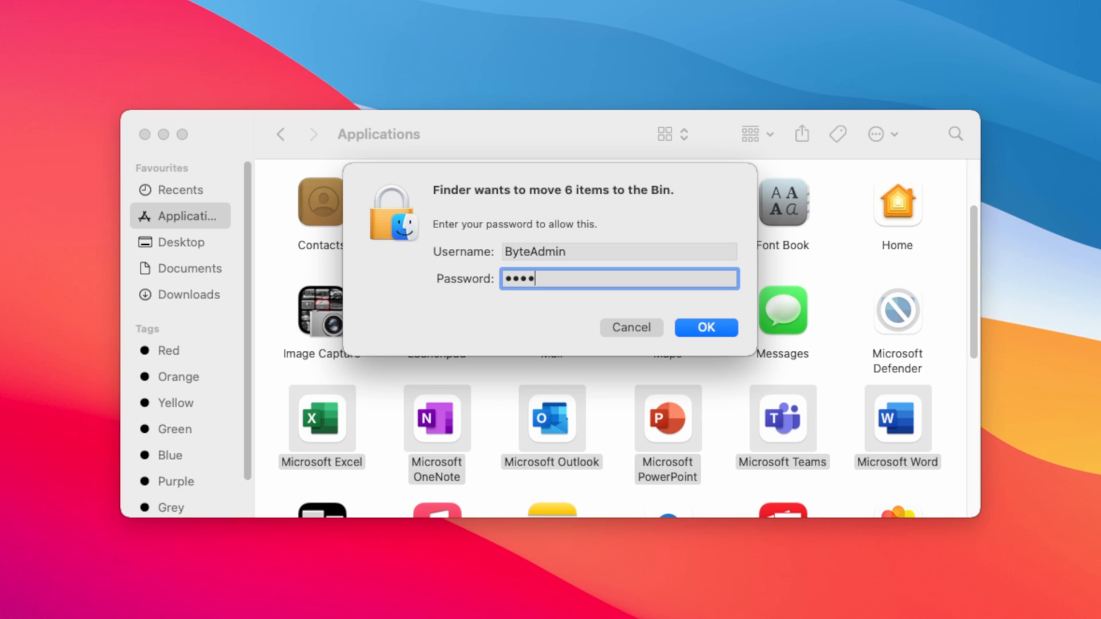
pyautogui.click(706, 327)
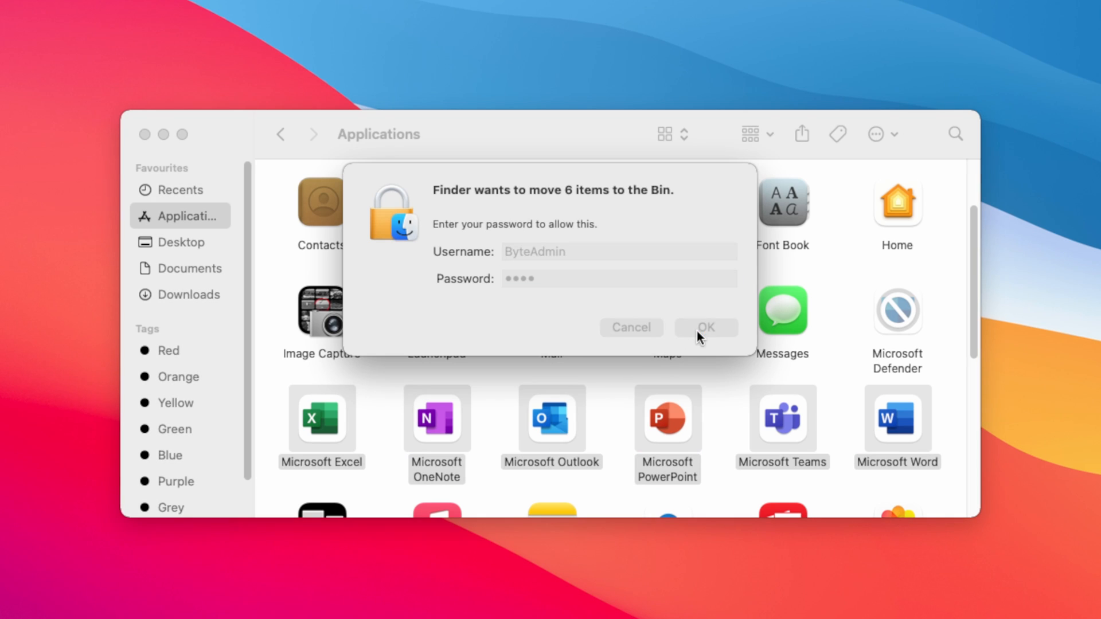
pyautogui.click(705, 328)
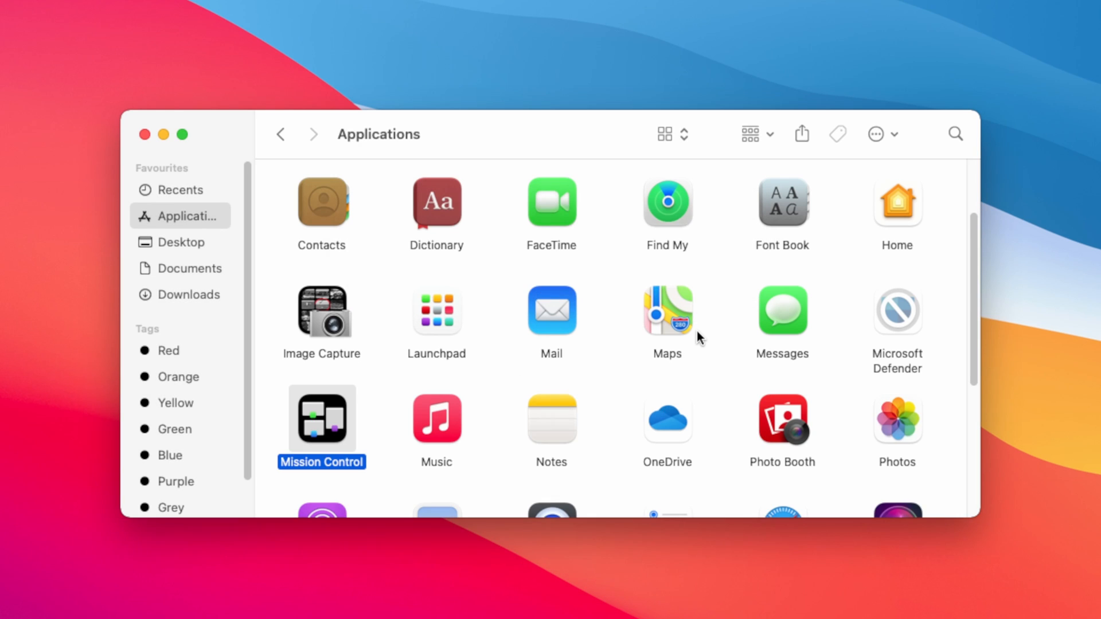
pyautogui.moveTo(687, 417)
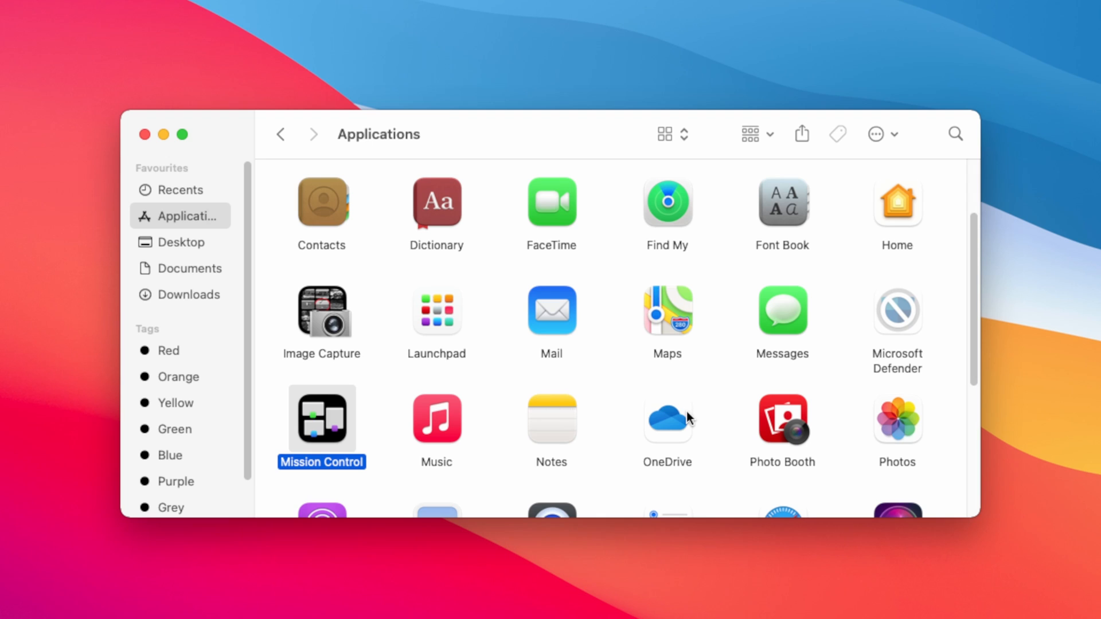
# - Move OneDrive to the Bin and approve it with the admin password
pyautogui.rightClick(667, 419)
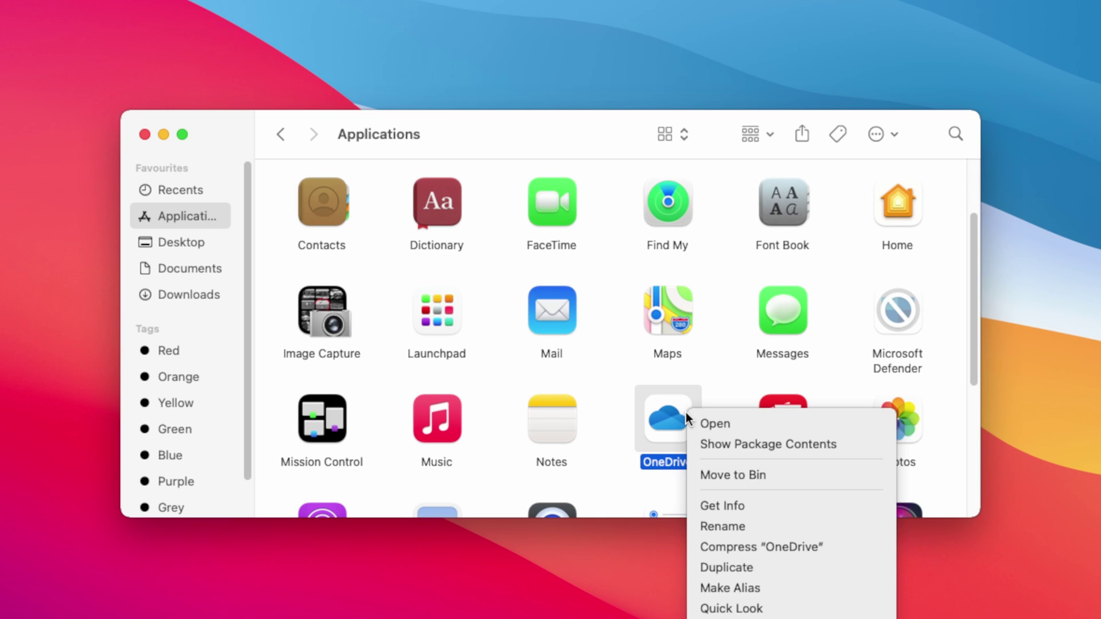
pyautogui.moveTo(756, 478)
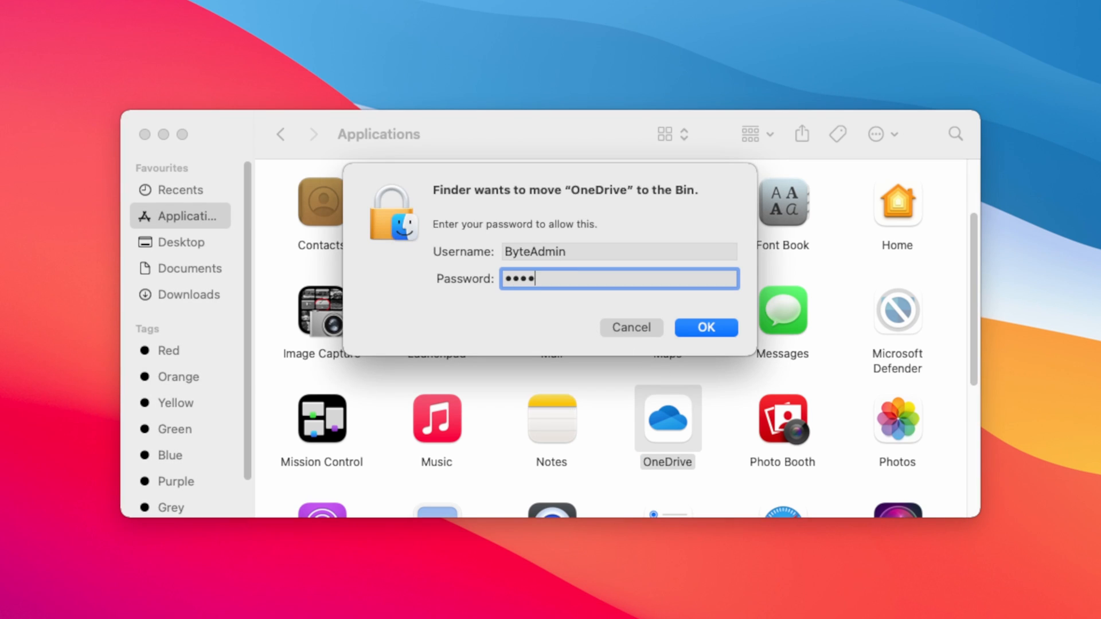
pyautogui.click(706, 327)
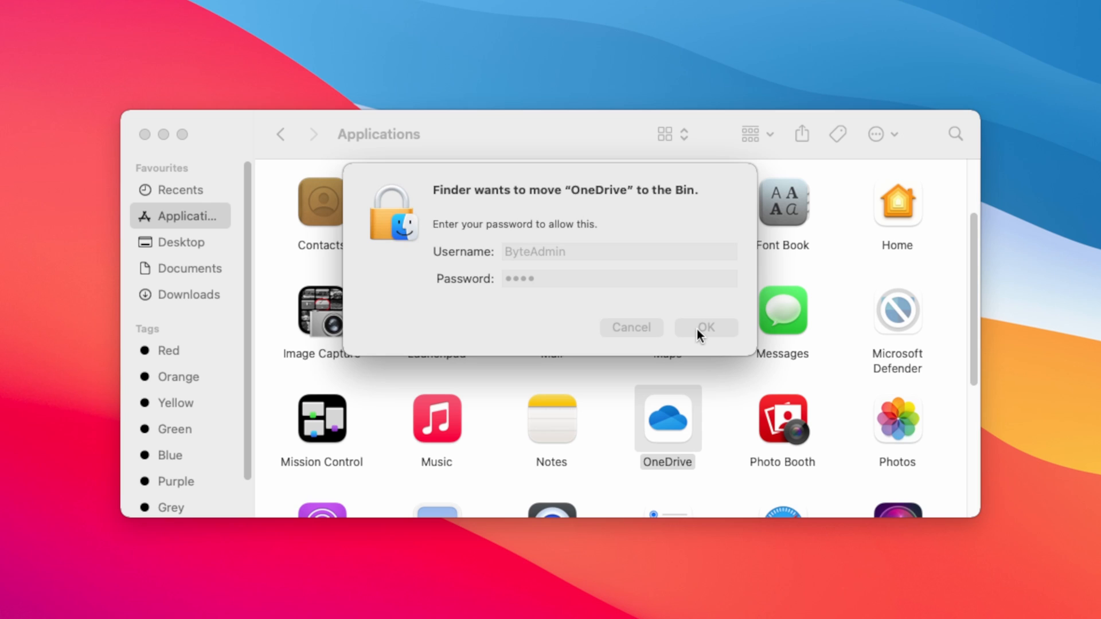
pyautogui.click(706, 327)
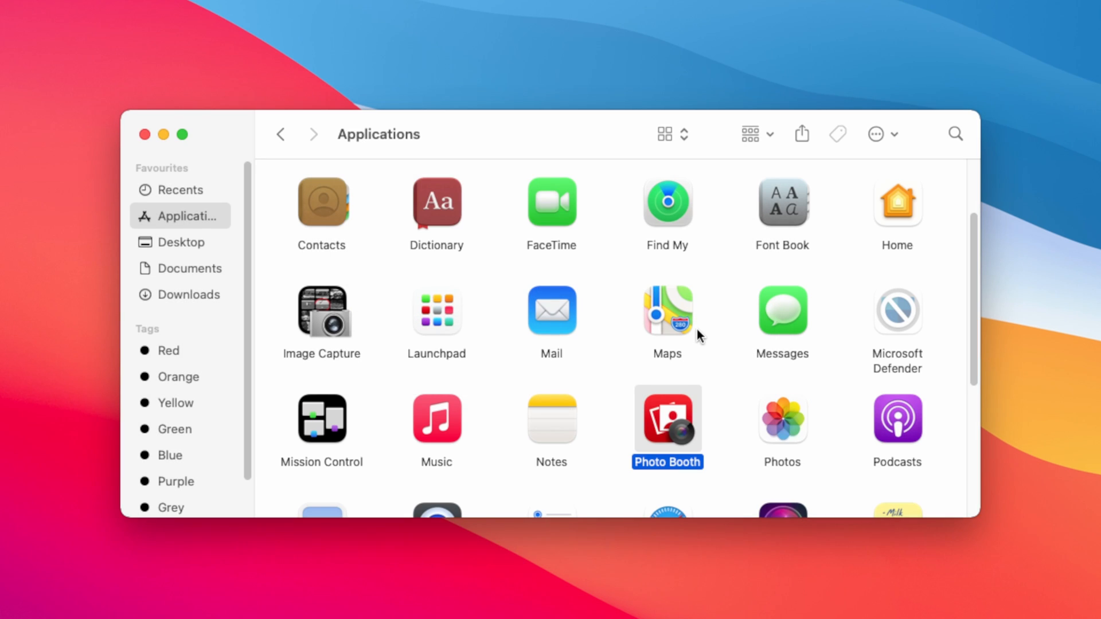
pyautogui.moveTo(230, 154)
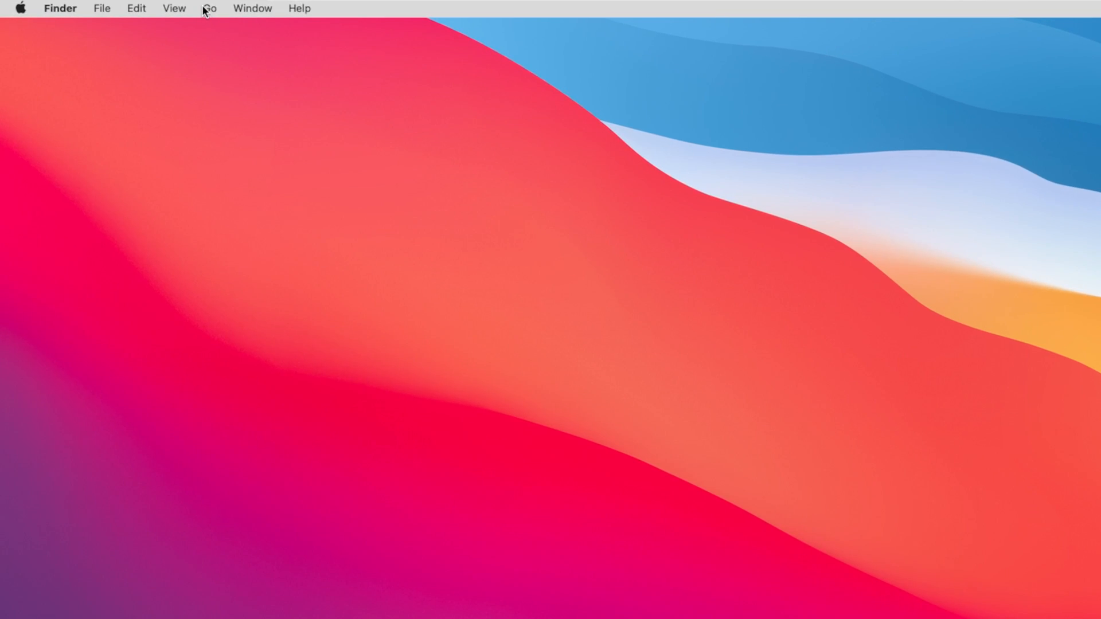
# - Enter the path ~/Library/Containers in Finder's Go to Folder prompt
pyautogui.click(210, 8)
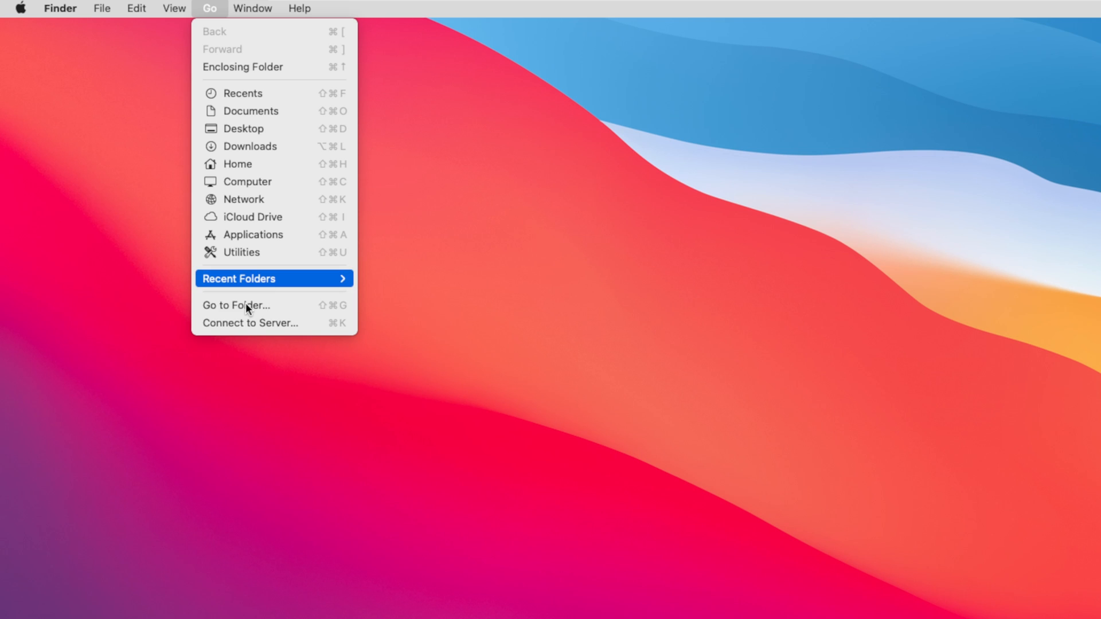
pyautogui.moveTo(245, 308)
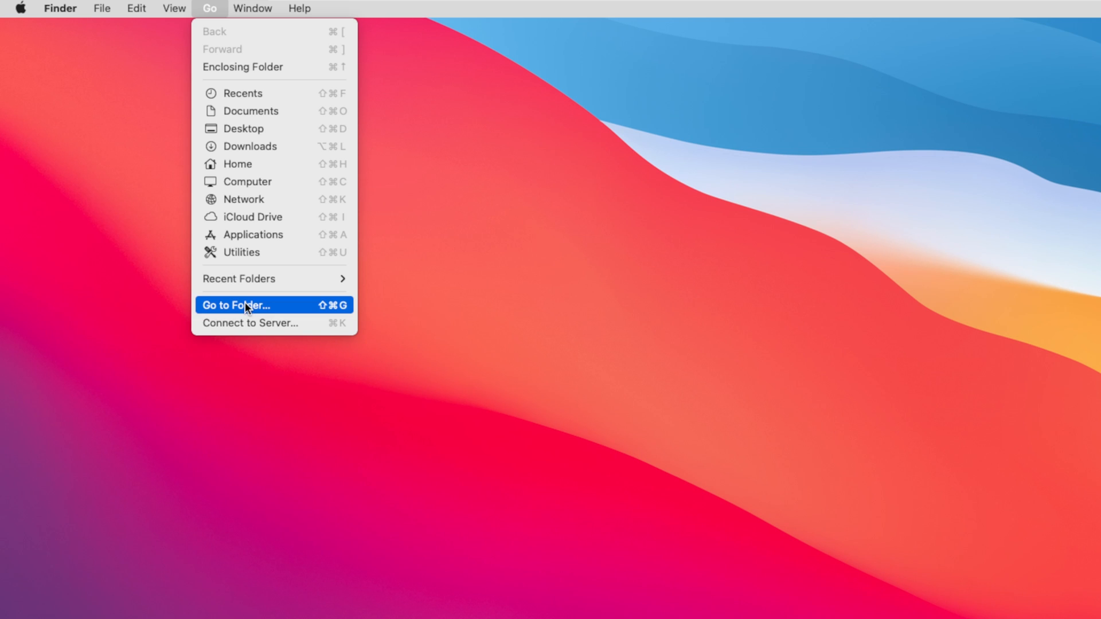
pyautogui.click(247, 305)
pyautogui.write('~')
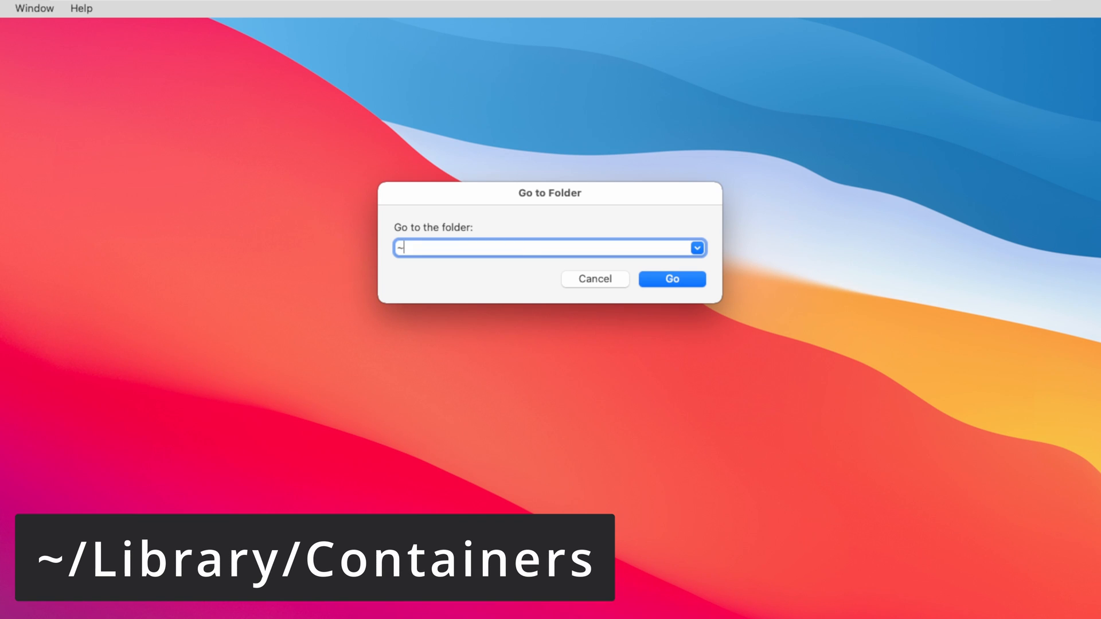
pyautogui.write('/Lib')
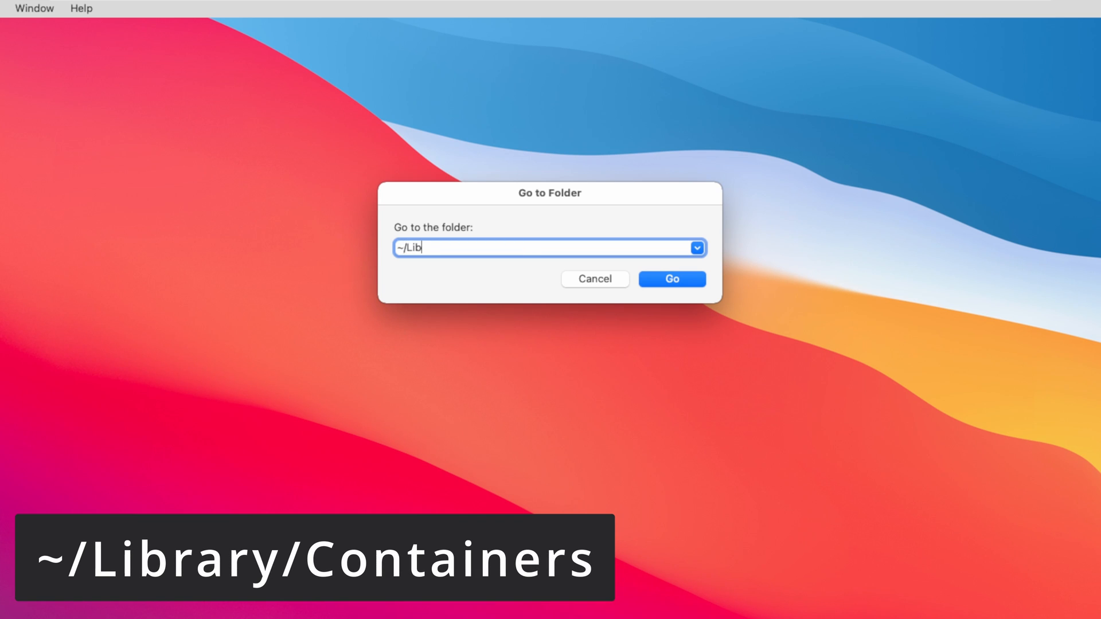
pyautogui.write('rary/')
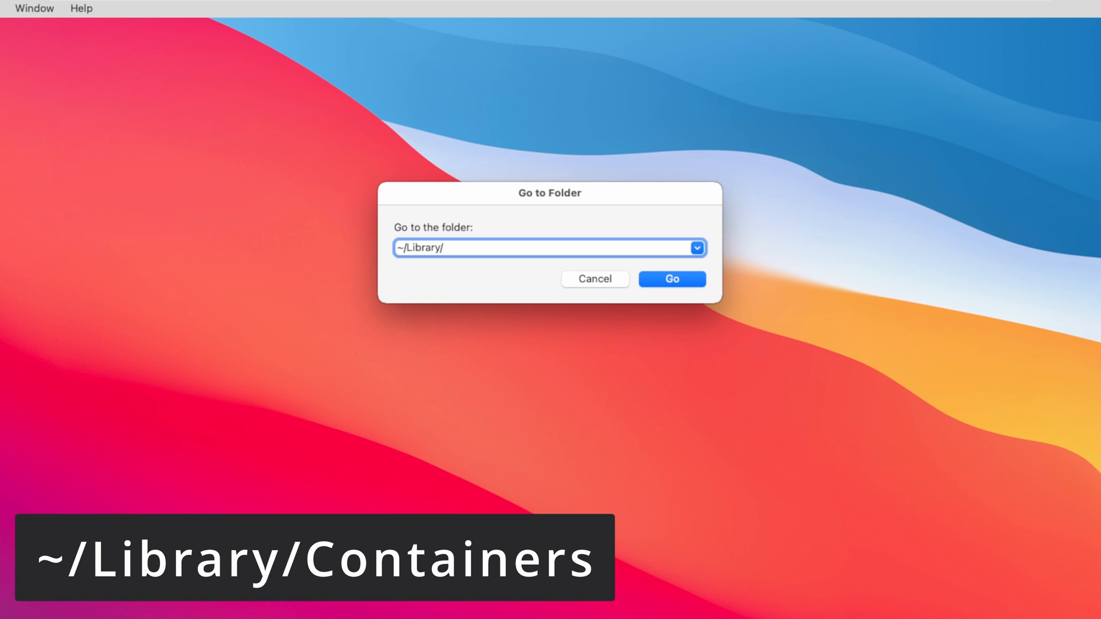
pyautogui.write('Container')
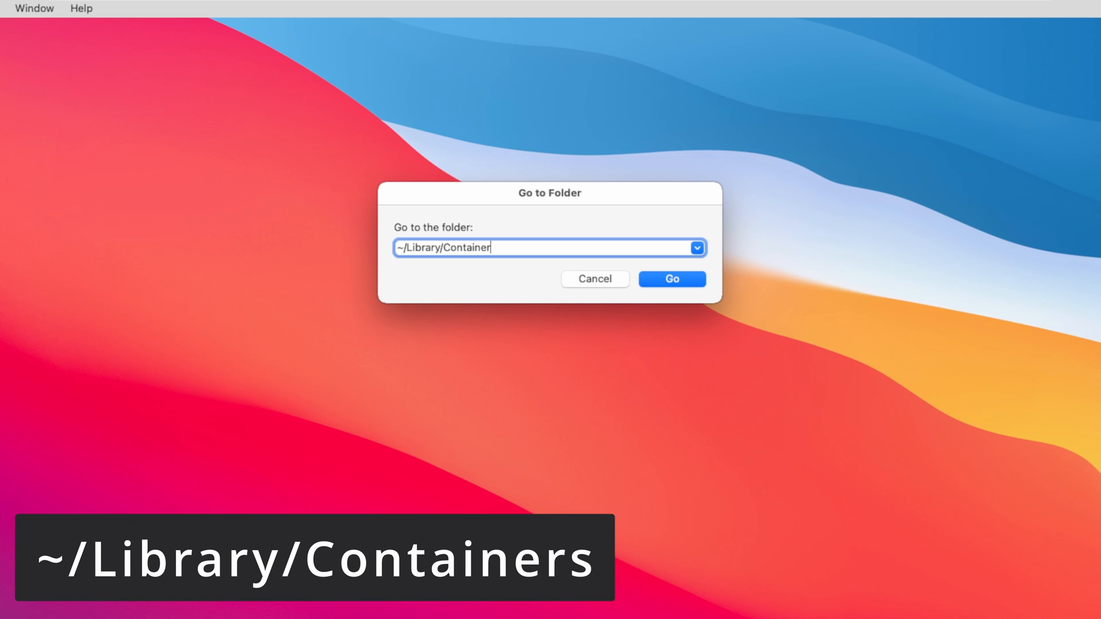
pyautogui.write('s')
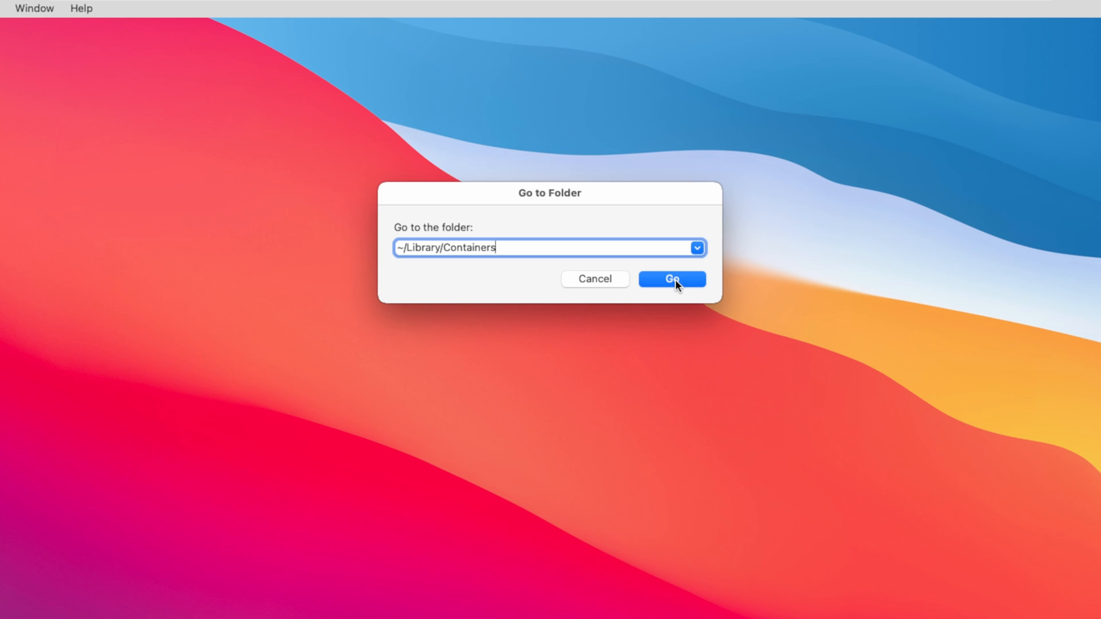
# - Open the Containers folder and move the Microsoft Excel container to the Bin
pyautogui.click(672, 278)
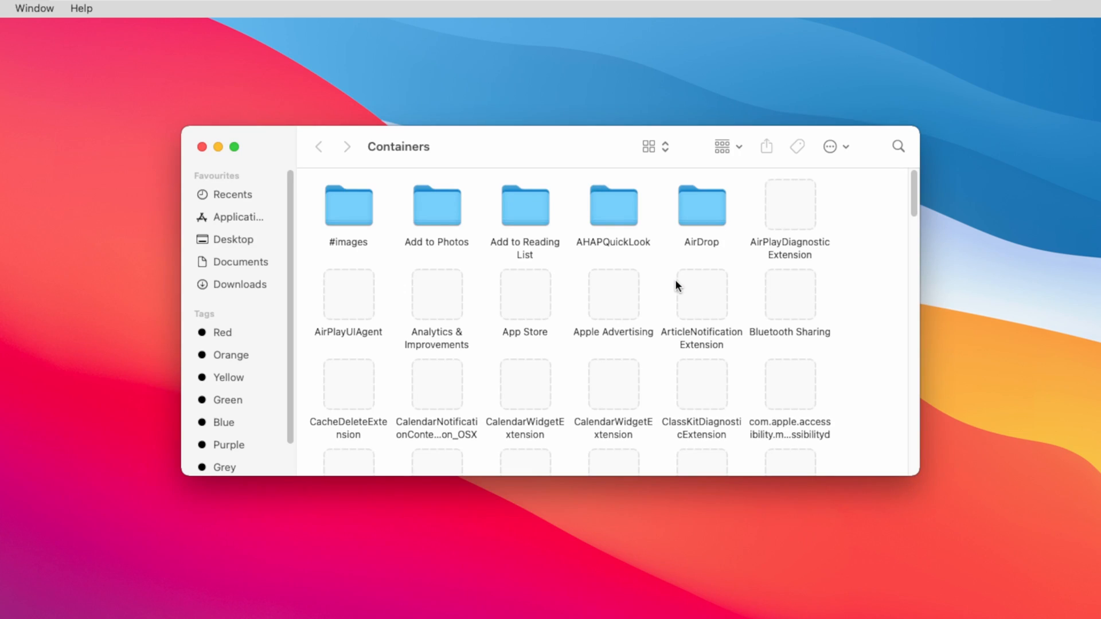
pyautogui.scroll(-3)
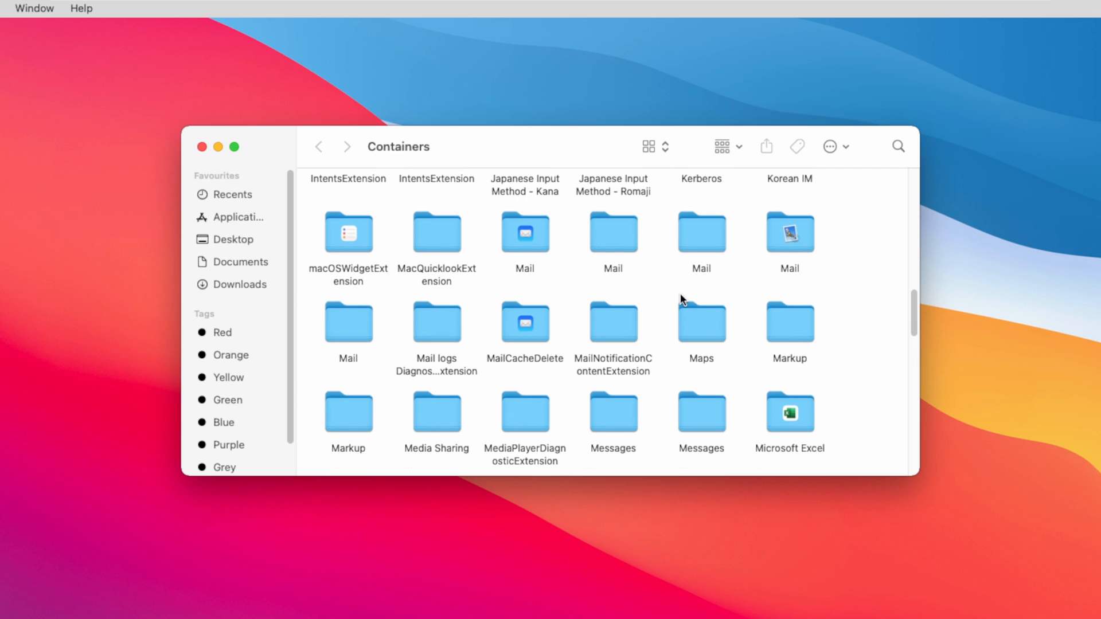
pyautogui.moveTo(799, 422)
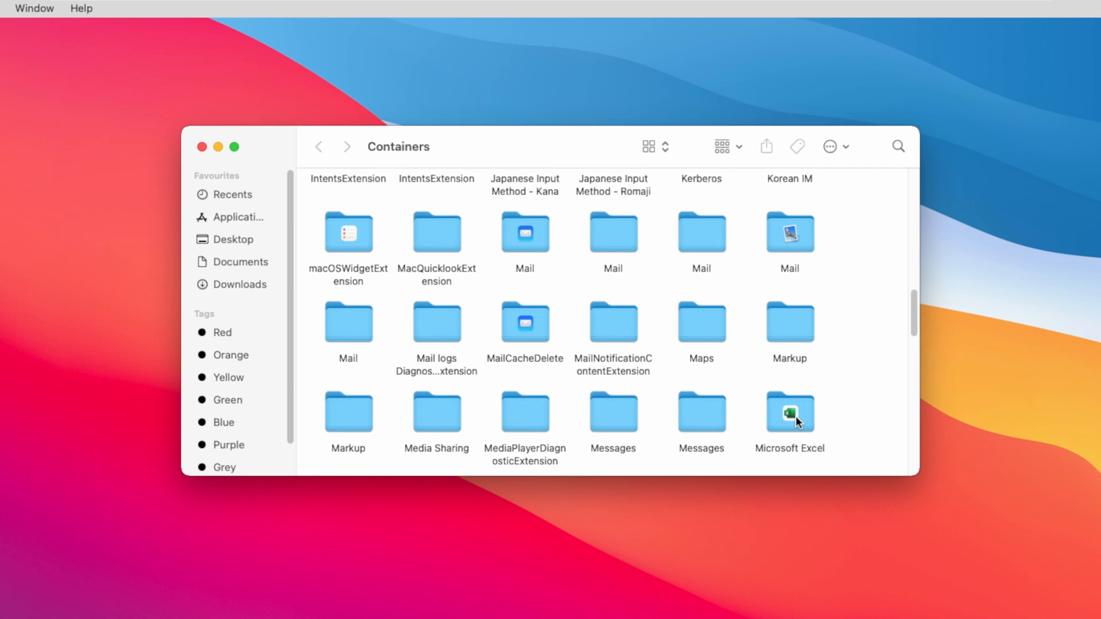
pyautogui.rightClick(789, 412)
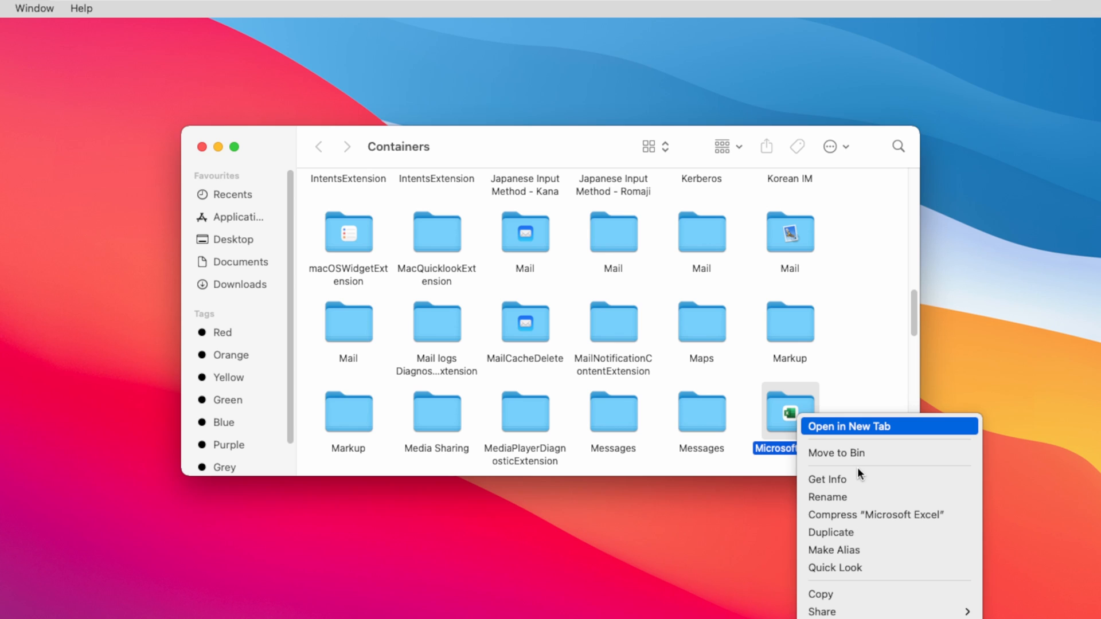
pyautogui.moveTo(852, 438)
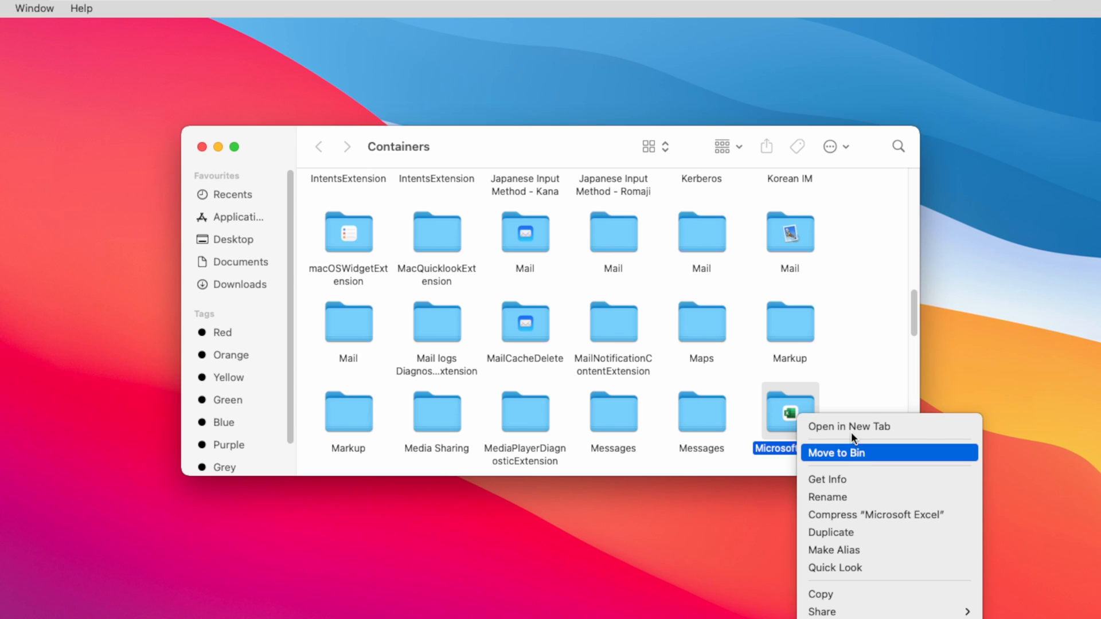
pyautogui.click(835, 453)
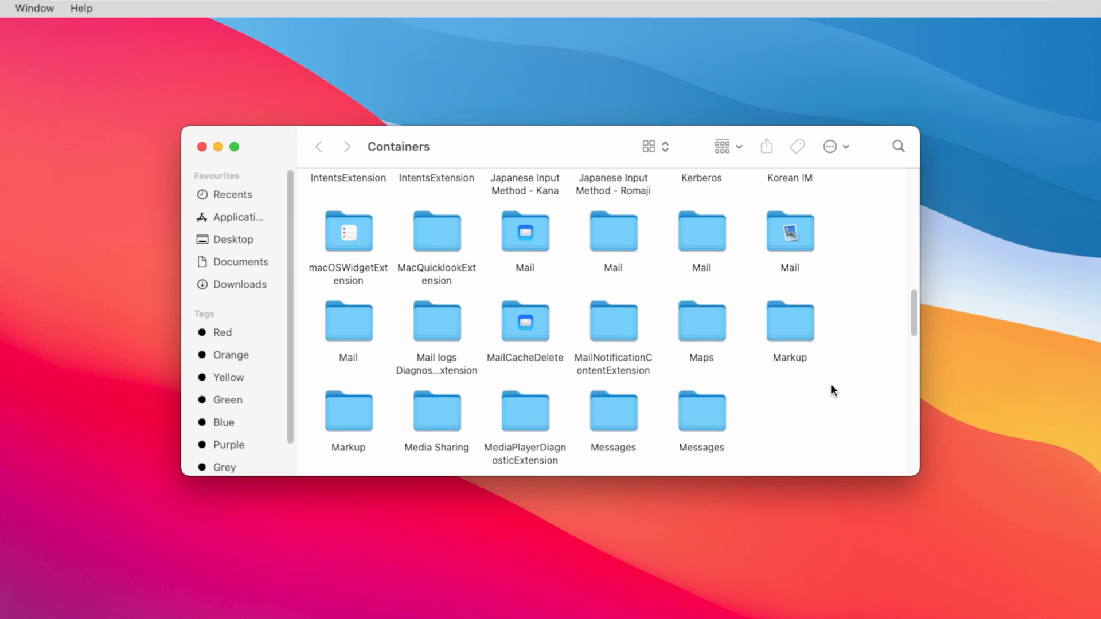
# - Select the Microsoft PowerPoint container folder and bring up its context menu
pyautogui.scroll(-3)
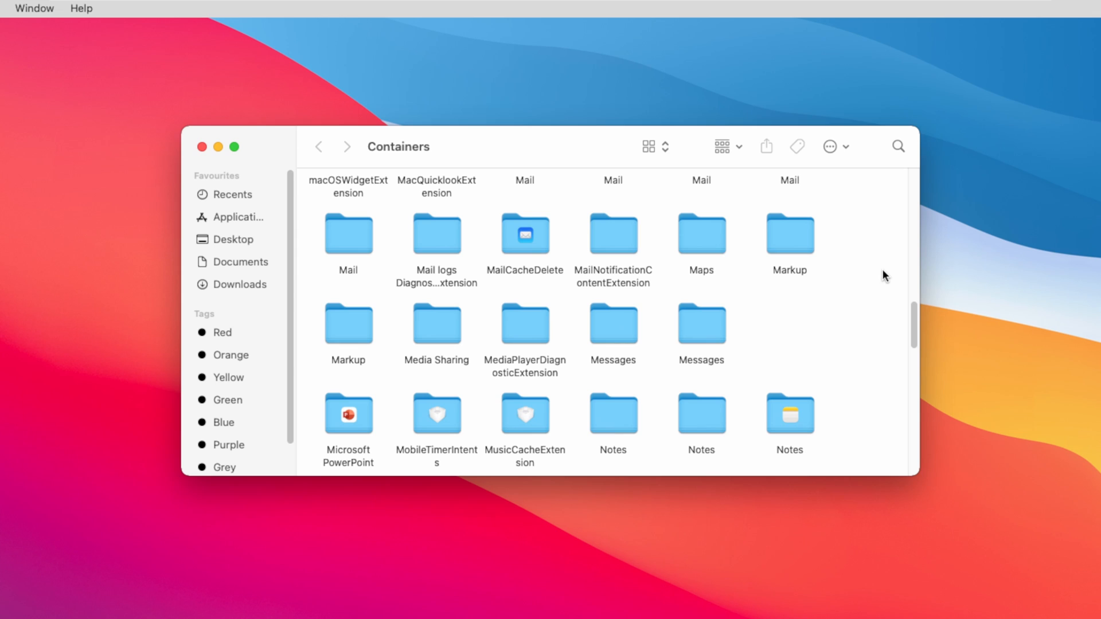
pyautogui.scroll(-3)
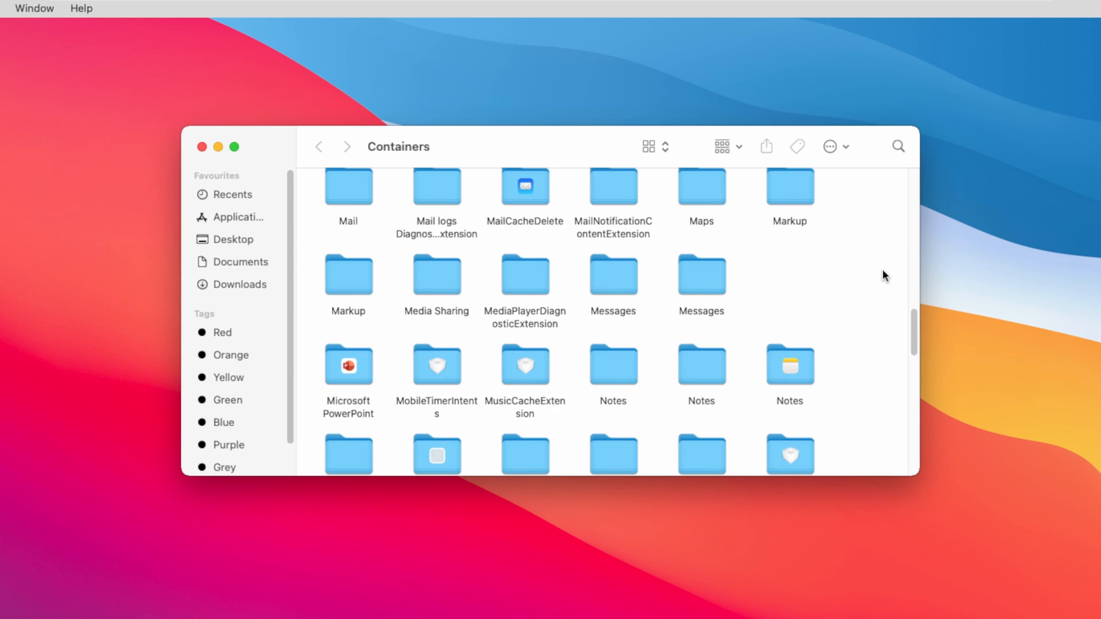
pyautogui.click(347, 365)
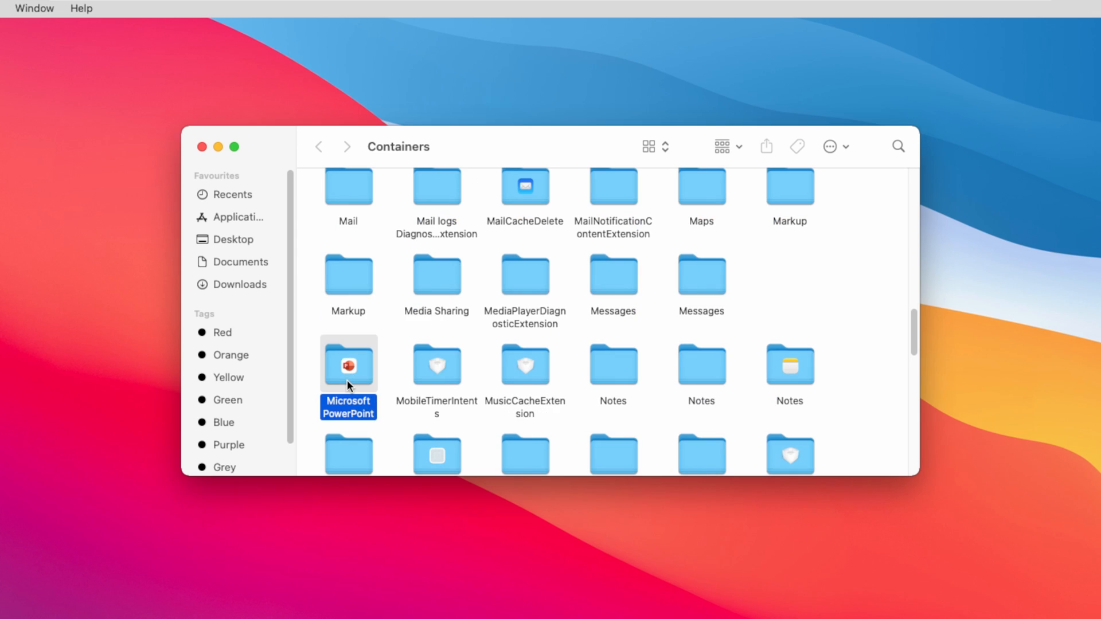
pyautogui.rightClick(348, 364)
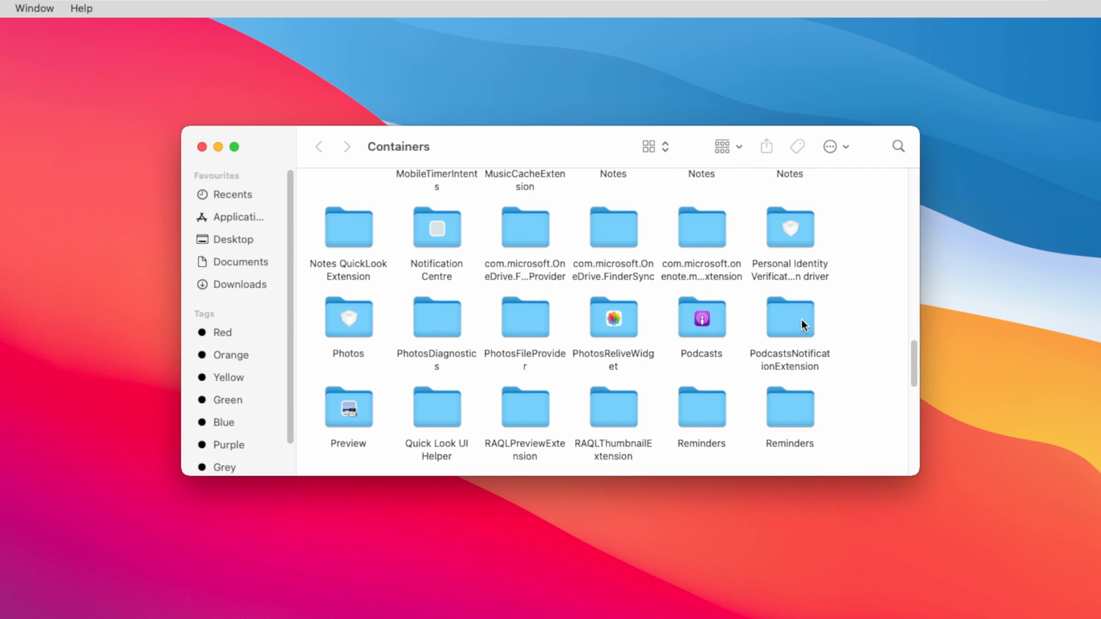
pyautogui.moveTo(521, 255)
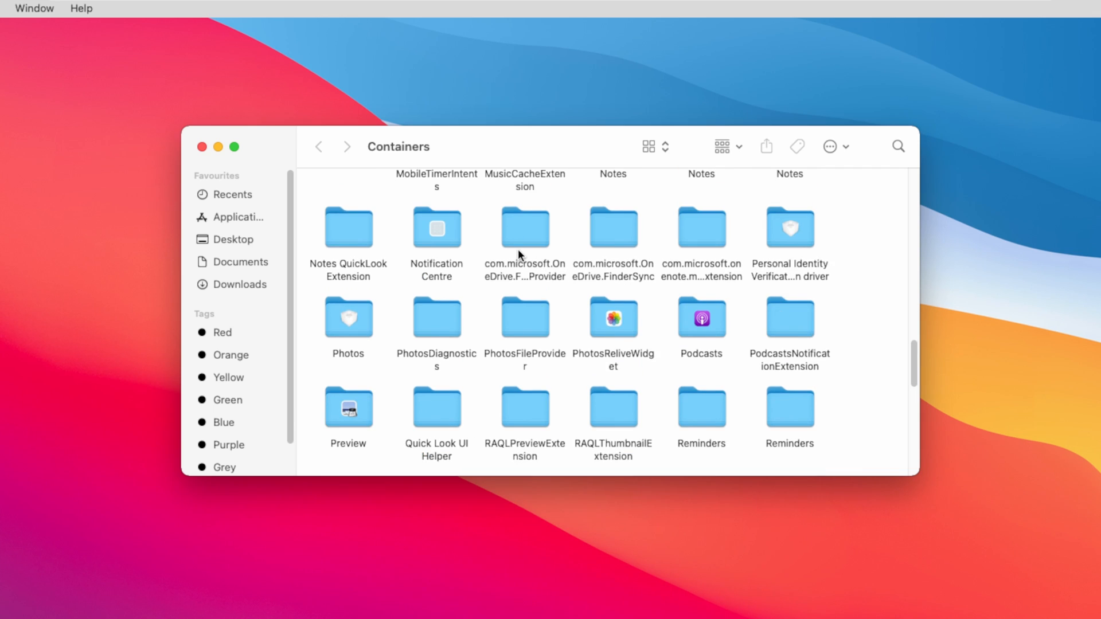
pyautogui.moveTo(655, 265)
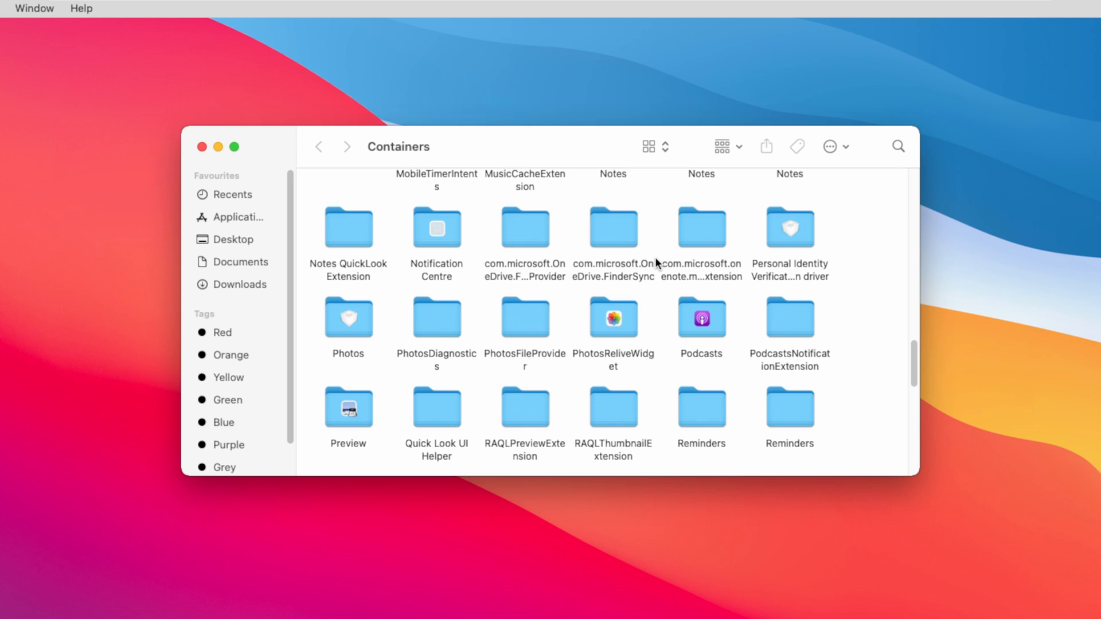
pyautogui.moveTo(700, 248)
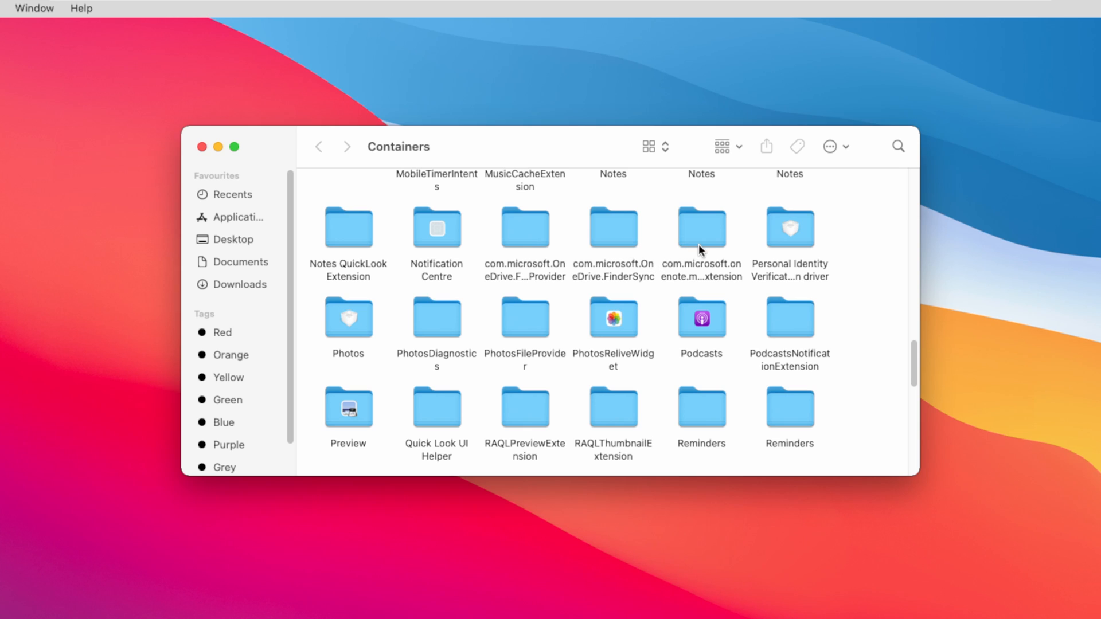
pyautogui.moveTo(713, 248)
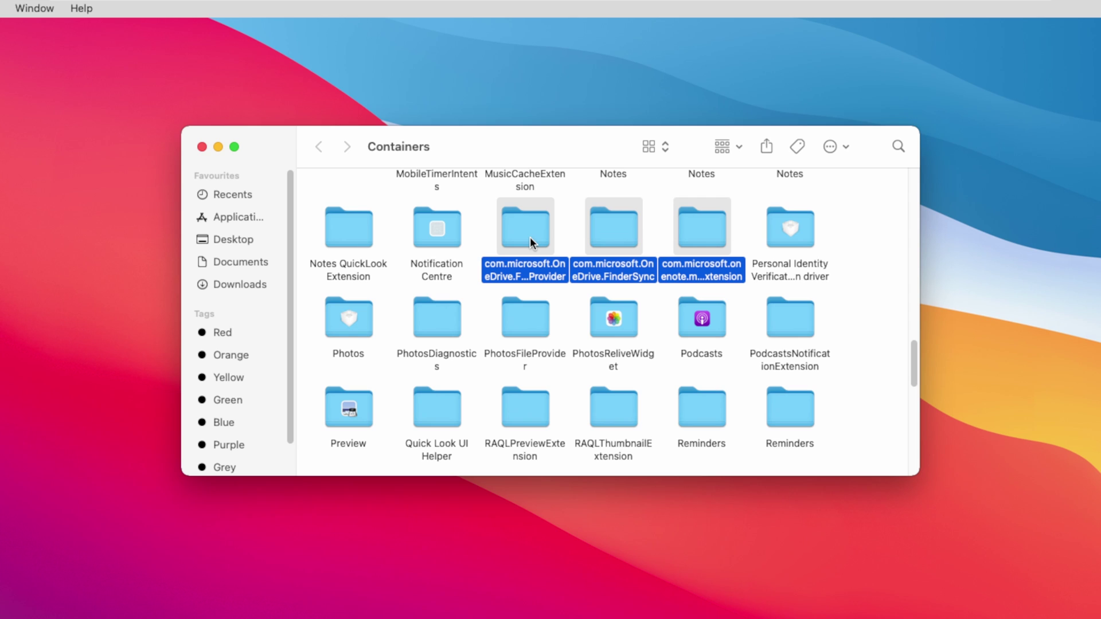
# - Bin the three com.microsoft OneDrive and OneNote folders, then close the Containers window
pyautogui.rightClick(529, 241)
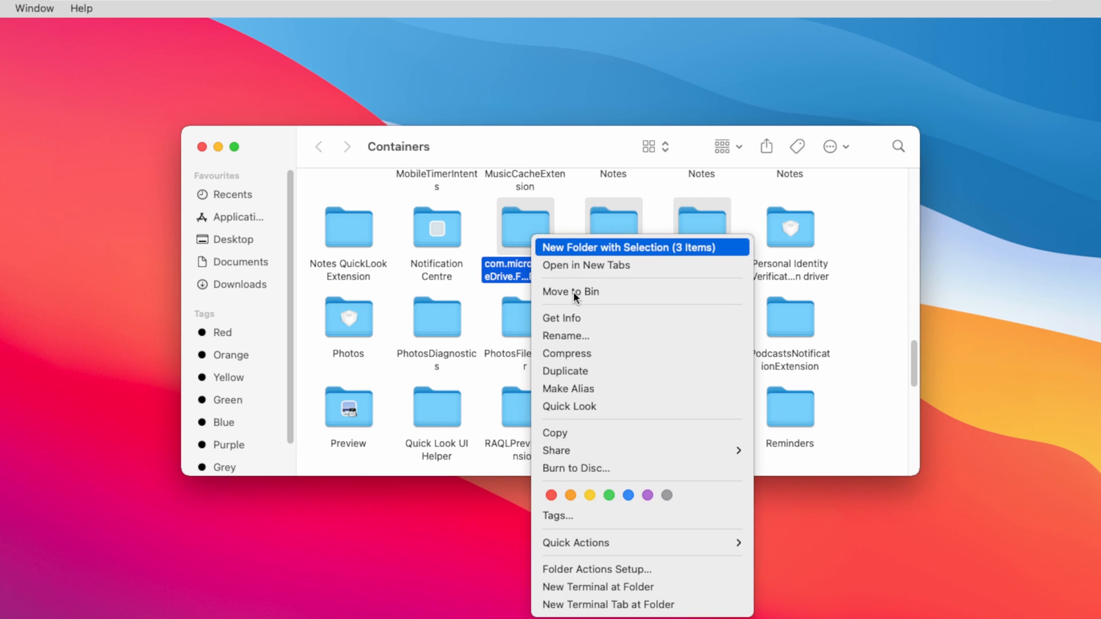
pyautogui.moveTo(575, 297)
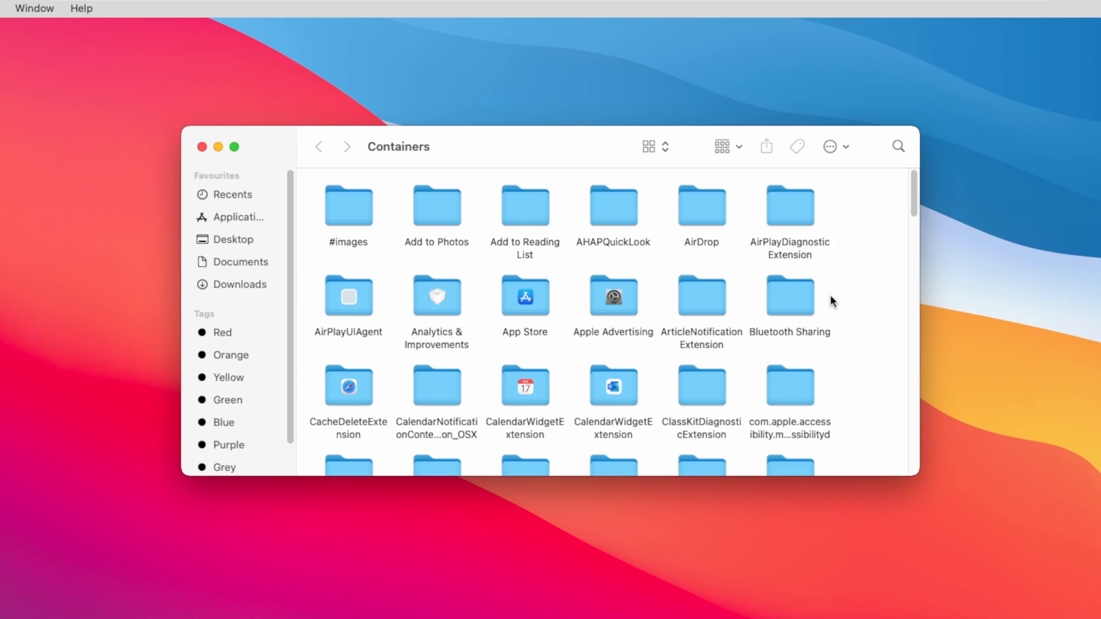
pyautogui.click(201, 147)
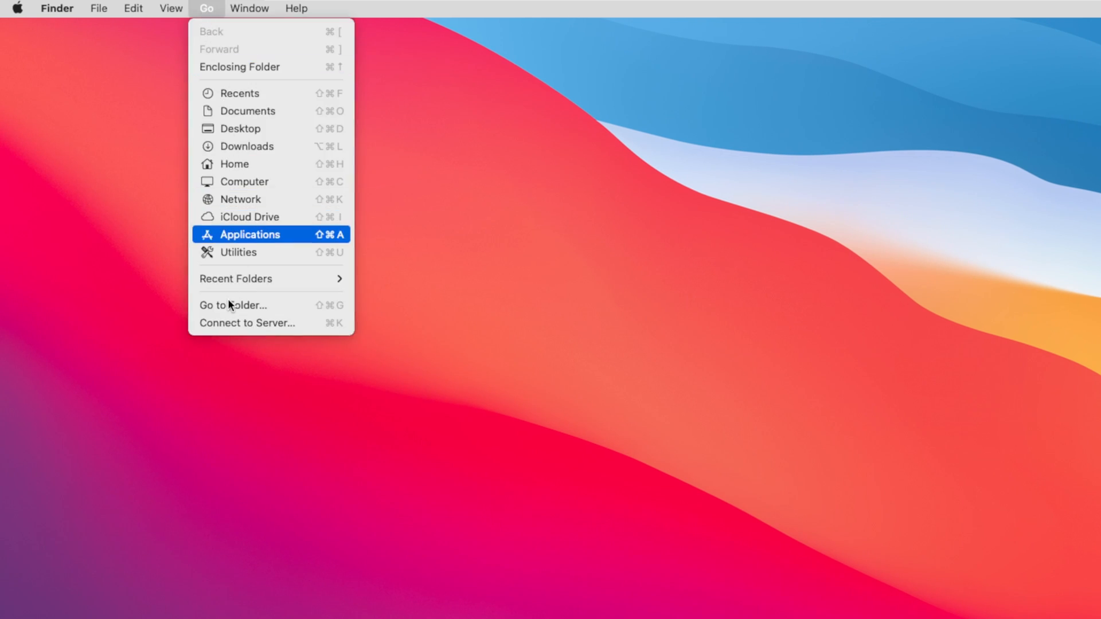
# - Go to the ~/Library/Group Containers folder through the Go to Folder prompt
pyautogui.click(232, 305)
pyautogui.write('~/Li')
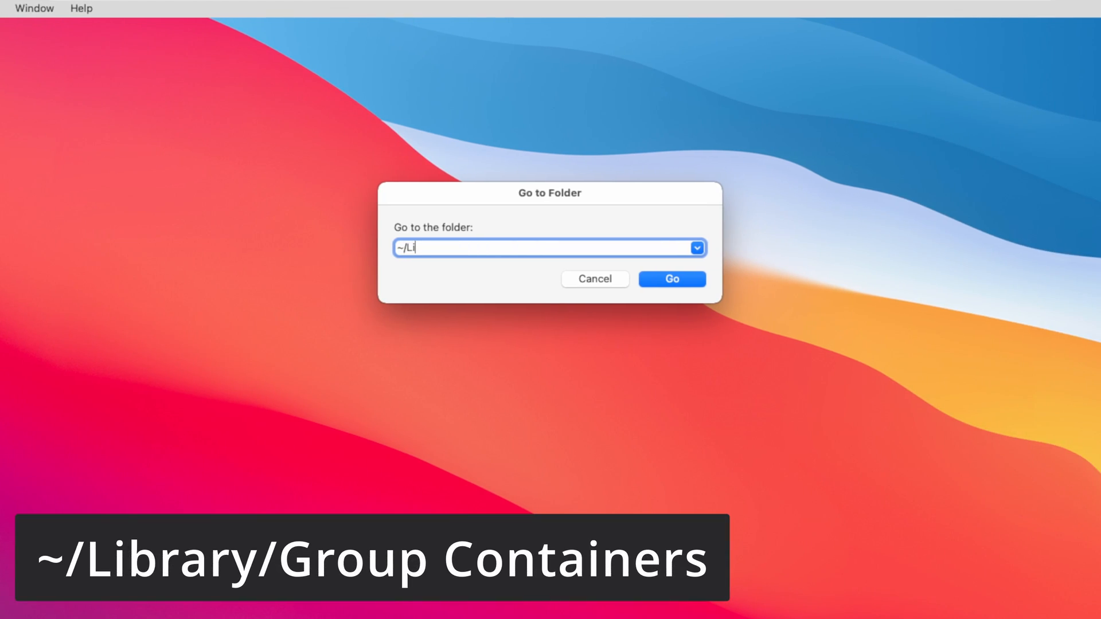
pyautogui.write('brary/')
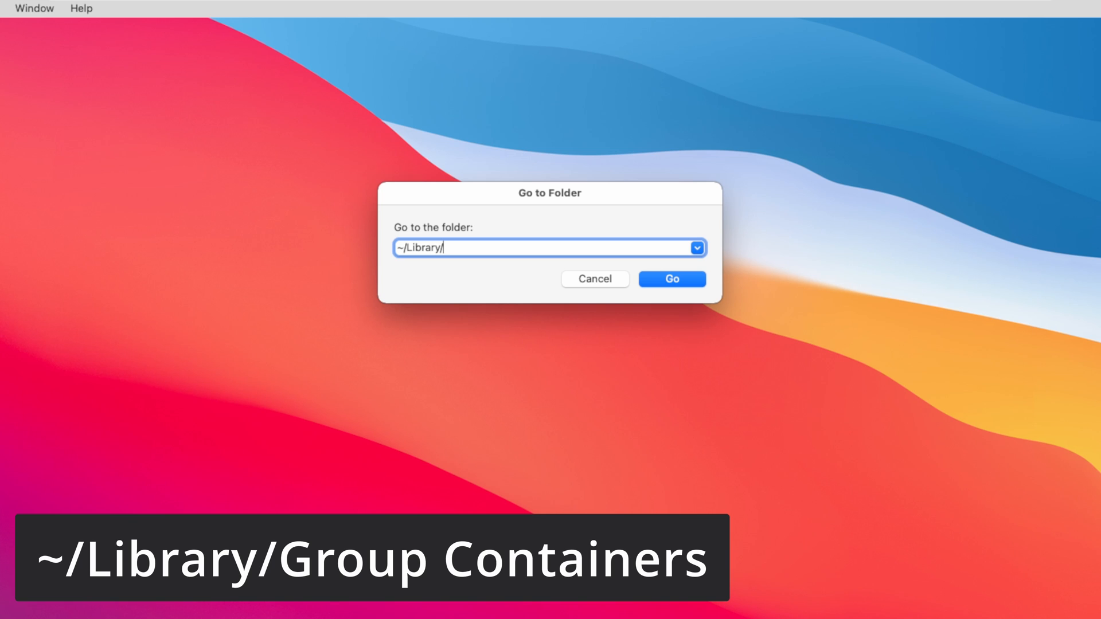
pyautogui.write('Group')
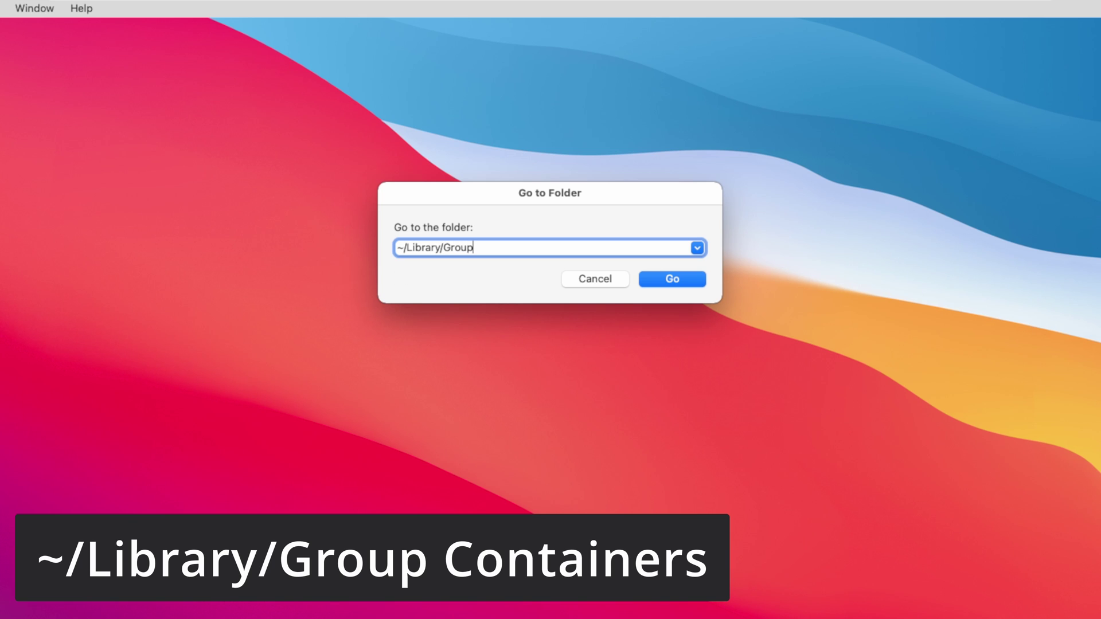
pyautogui.write('Conta')
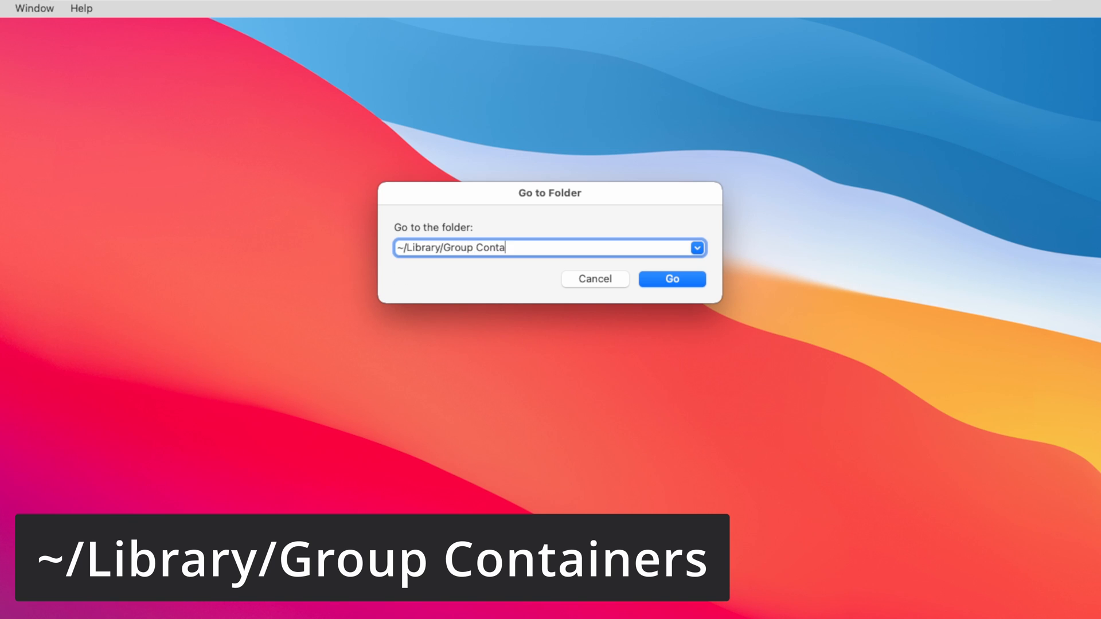
pyautogui.write('iners')
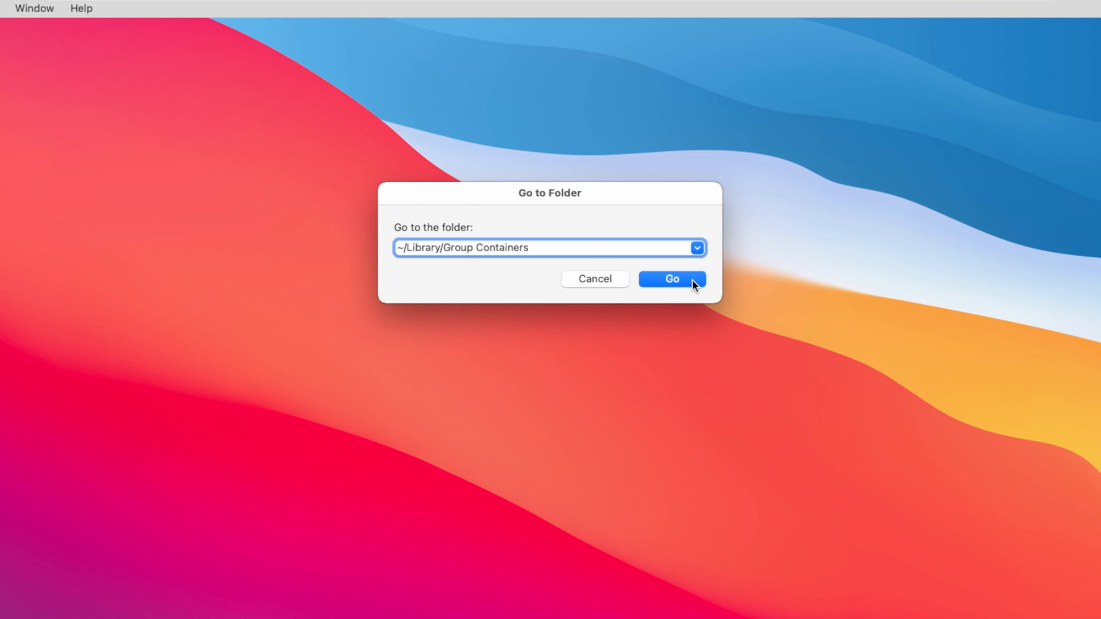
pyautogui.click(672, 278)
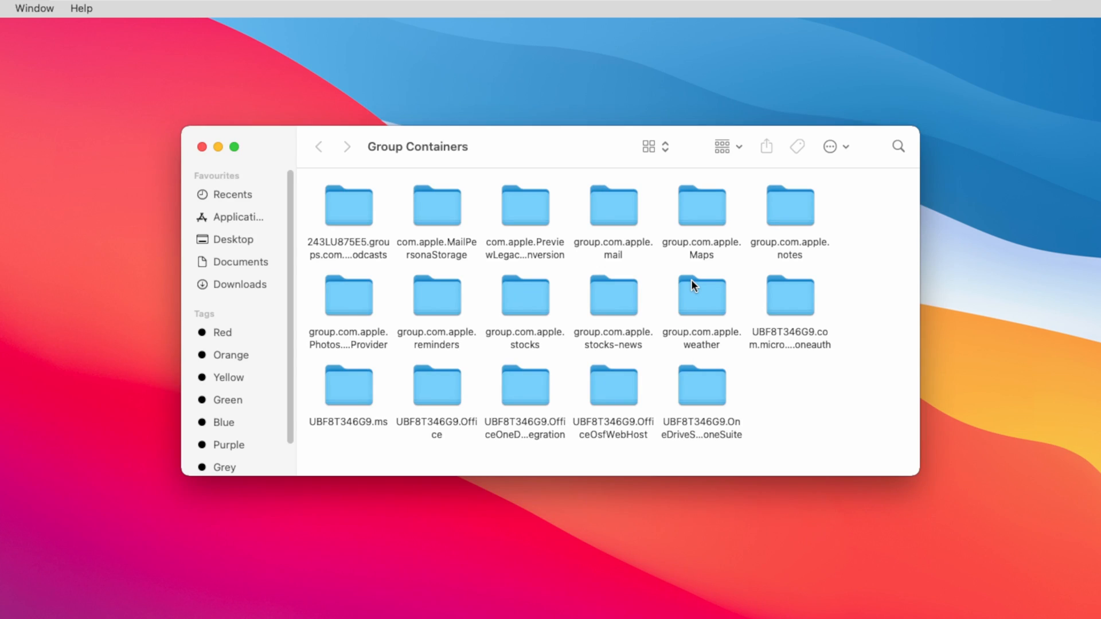
# - Bin the six UBF8T346G9 folders and close the Group Containers window
pyautogui.click(790, 295)
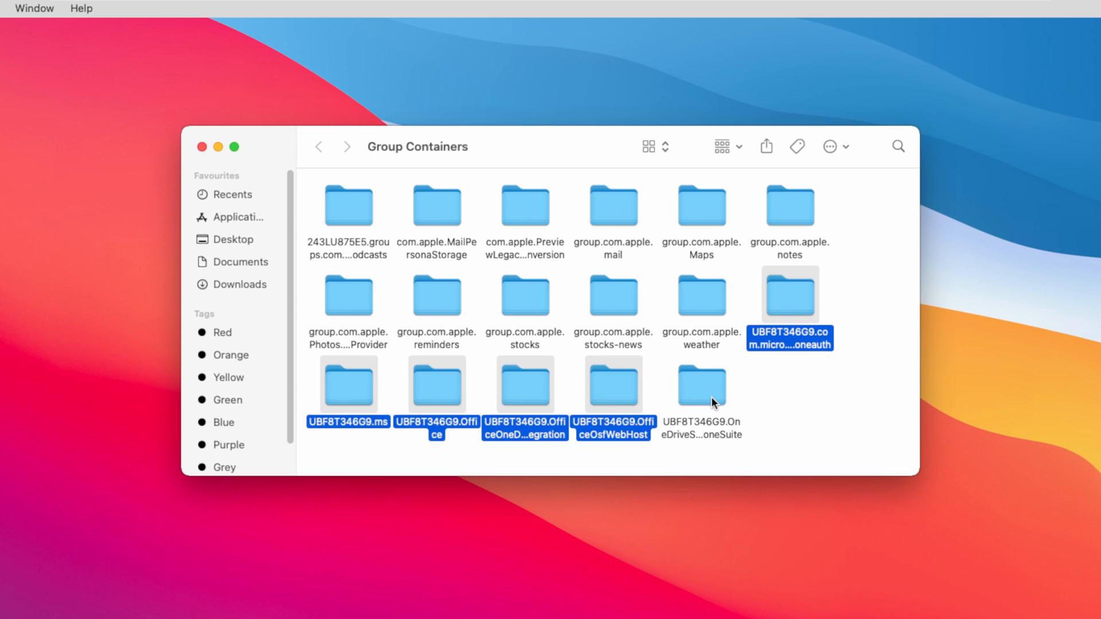
pyautogui.click(701, 385)
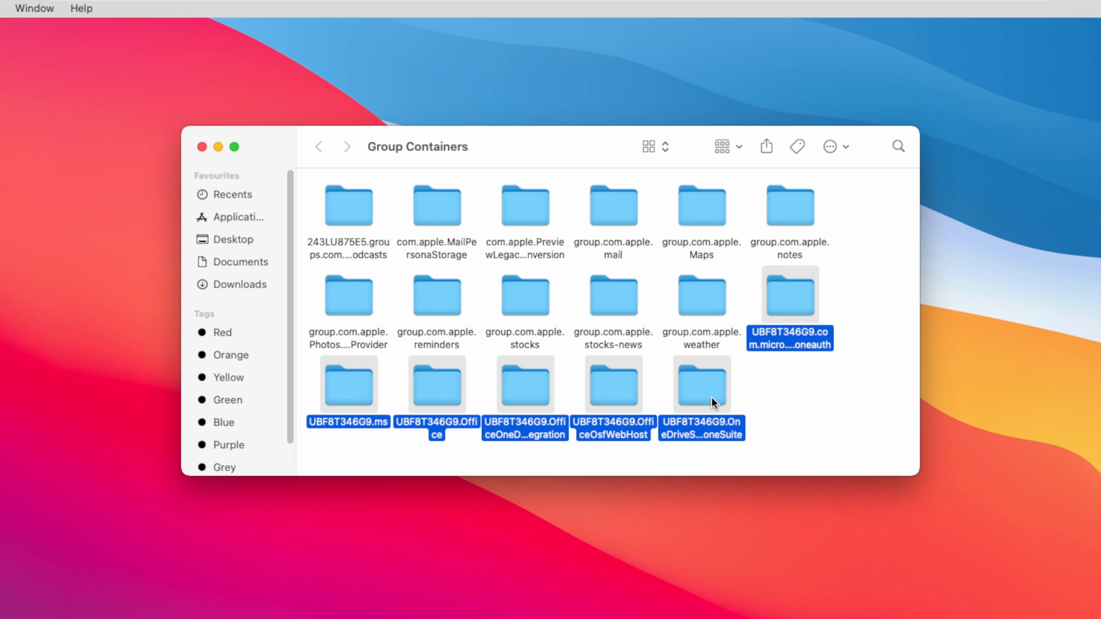
pyautogui.rightClick(701, 385)
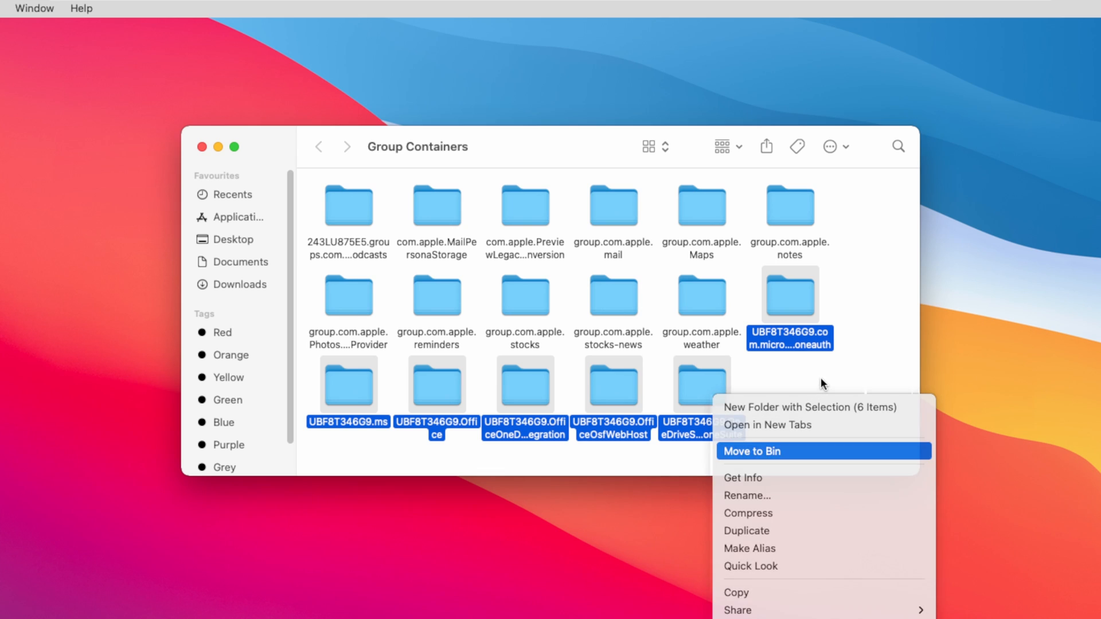
pyautogui.click(751, 451)
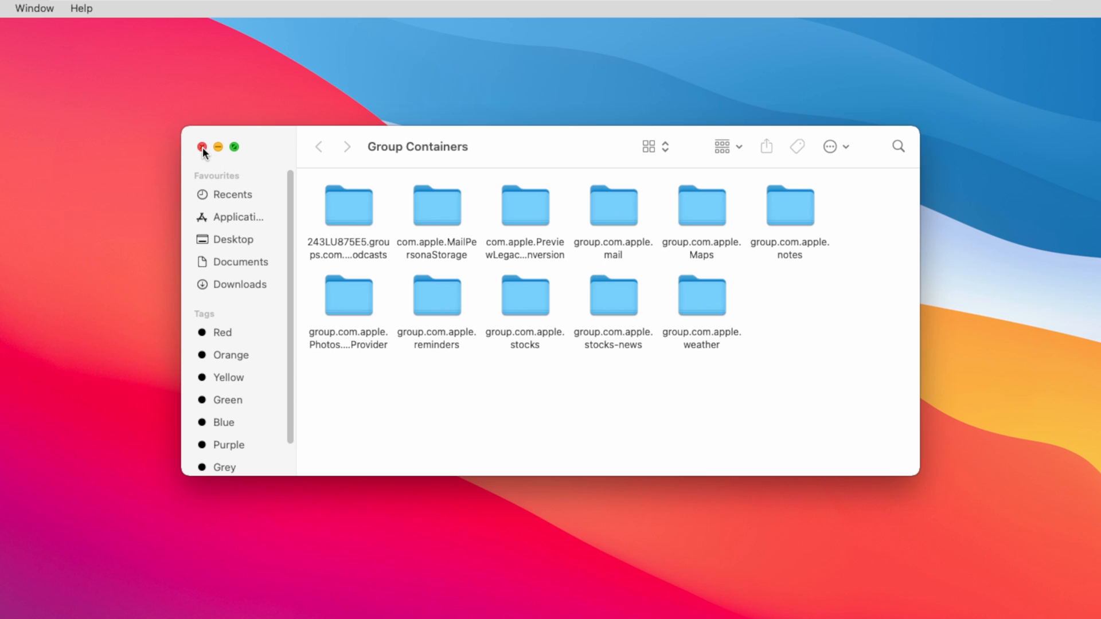
pyautogui.click(202, 147)
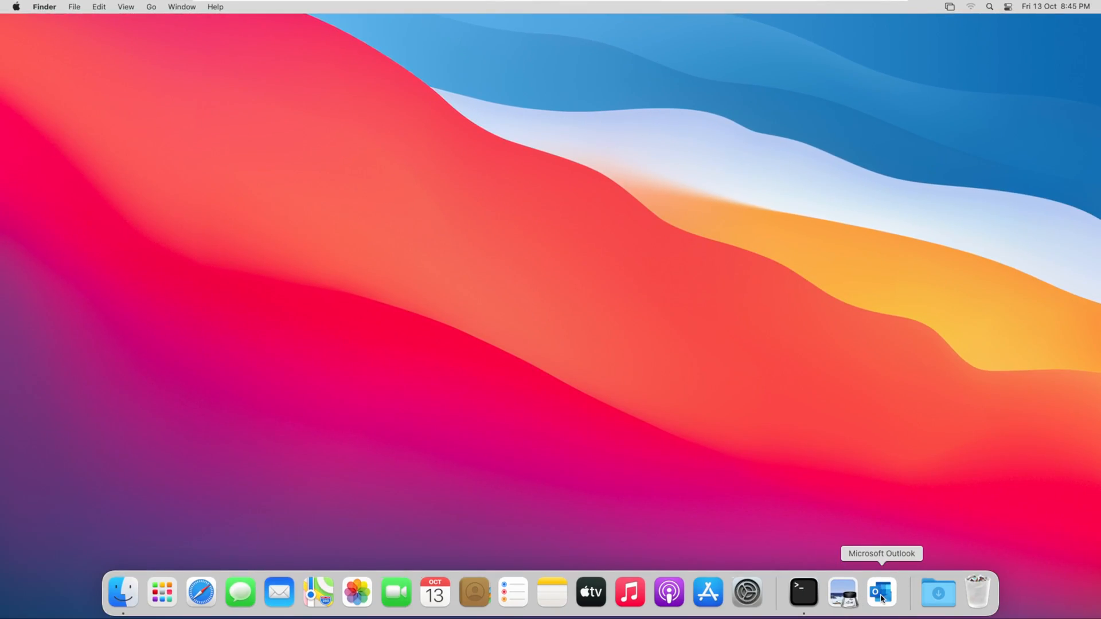
# - Remove the Microsoft Outlook icon from the Dock via its Options menu
pyautogui.rightClick(880, 593)
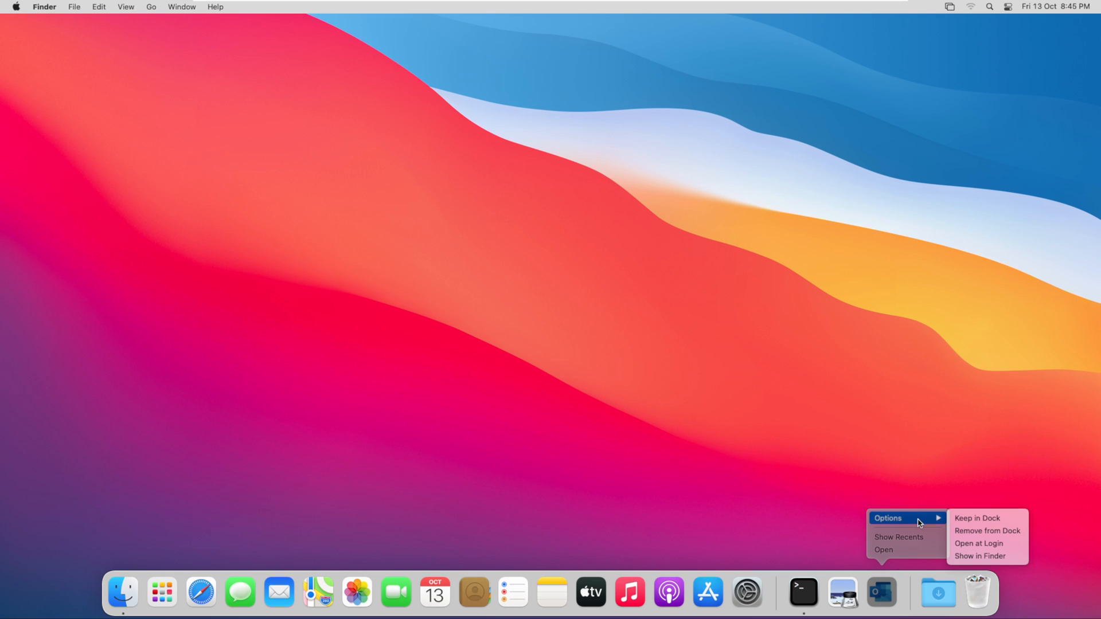
pyautogui.moveTo(996, 534)
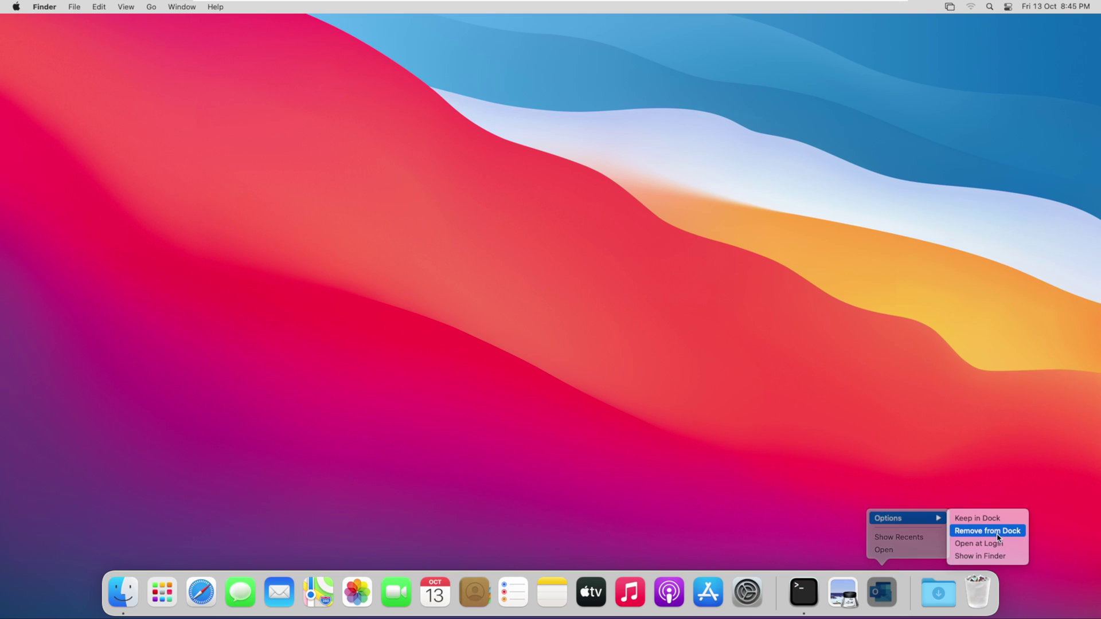
pyautogui.click(987, 531)
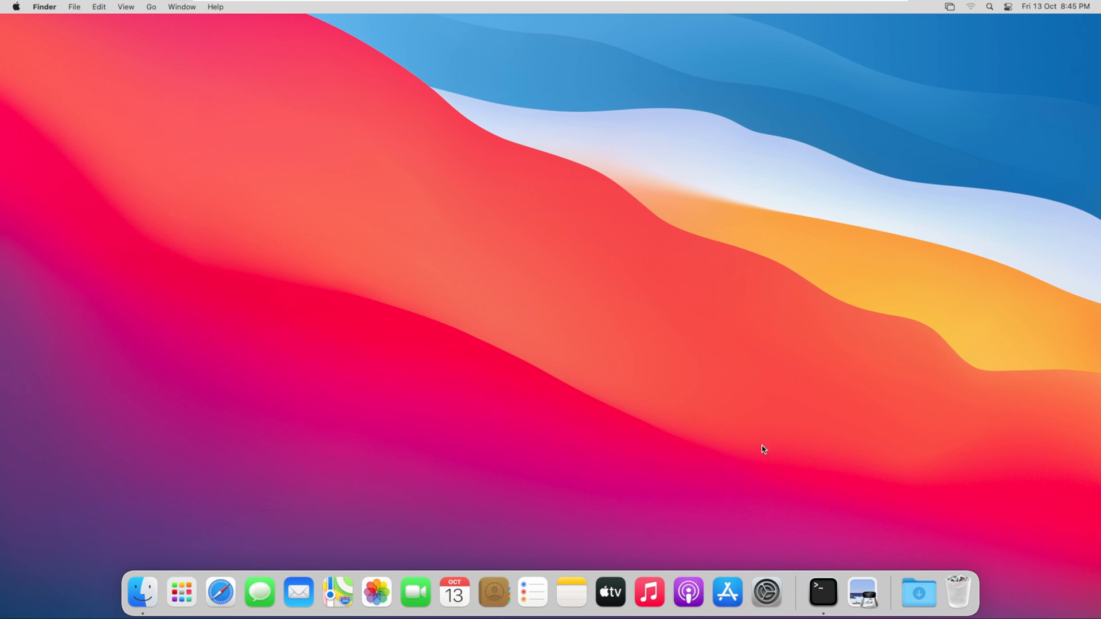
pyautogui.moveTo(710, 433)
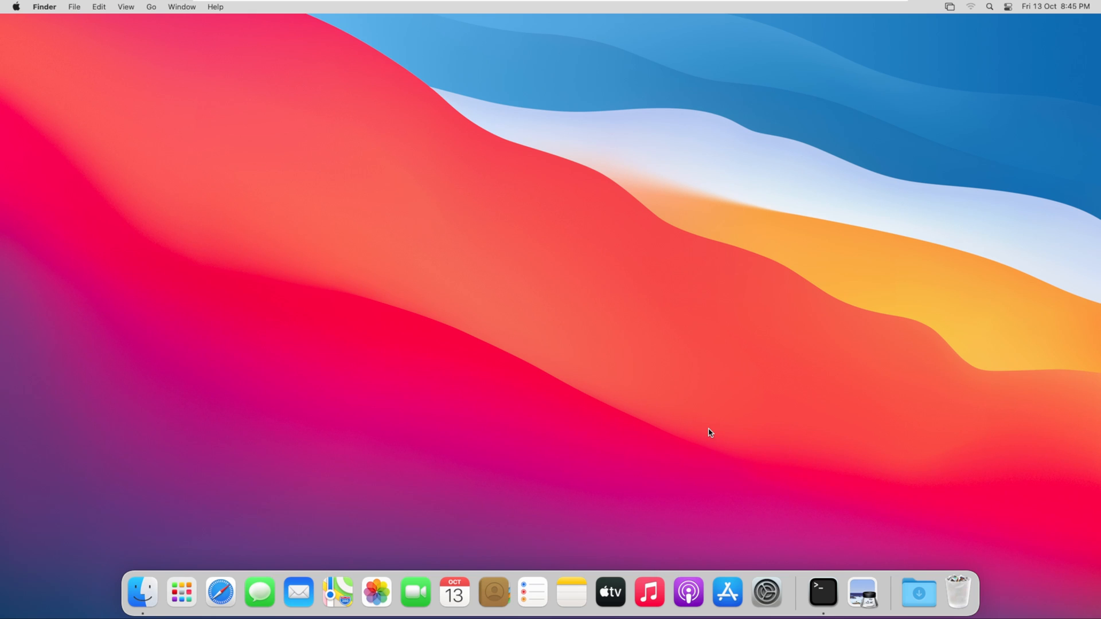